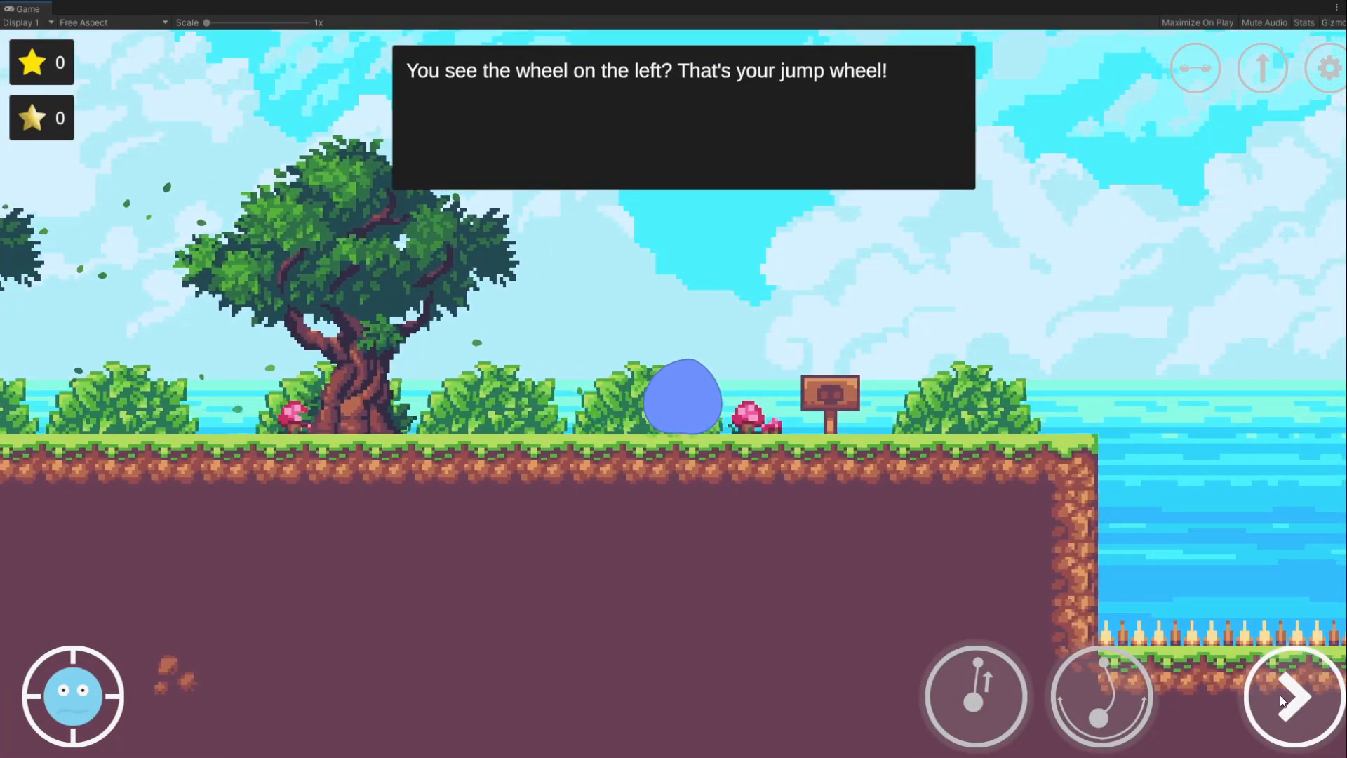
Create a folder named Elements inside Editor/DialogueSystem and enter it
left_click(1292, 696)
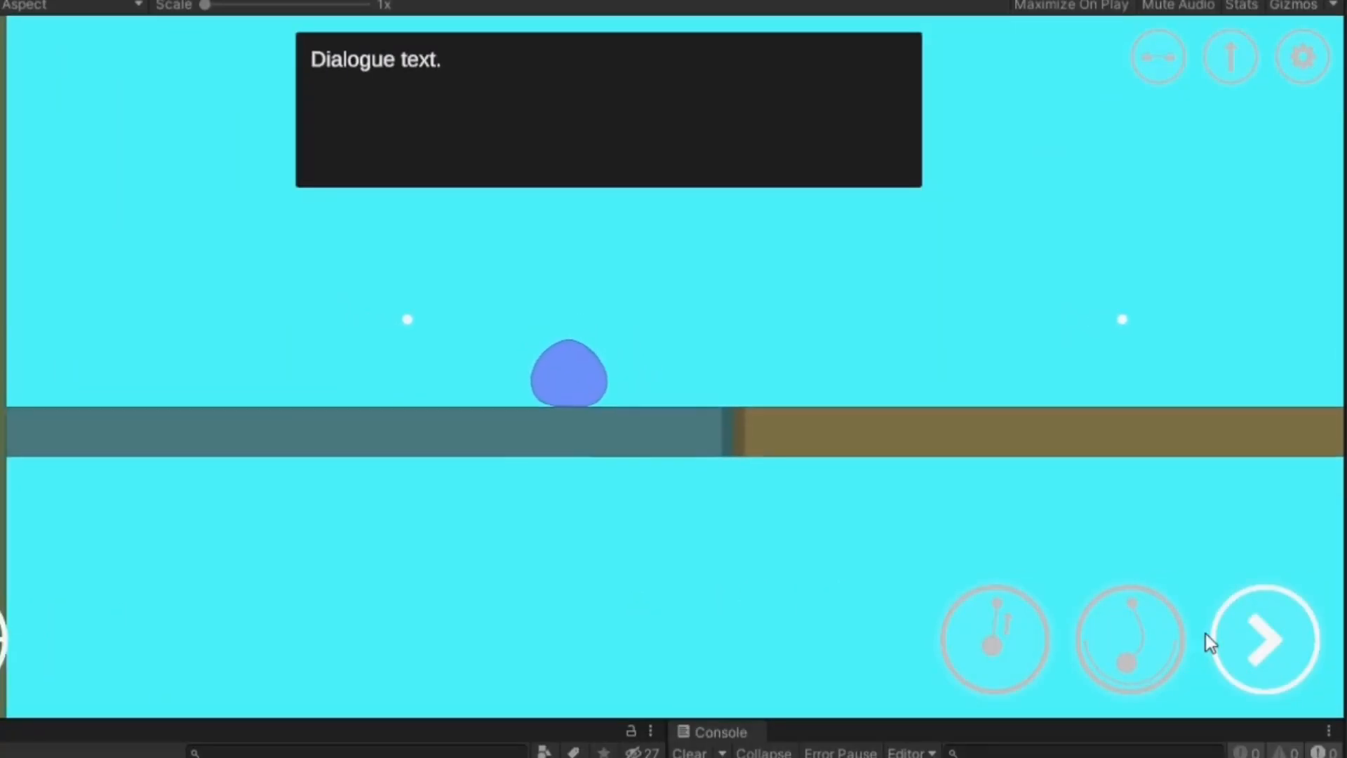
left_click(1262, 638)
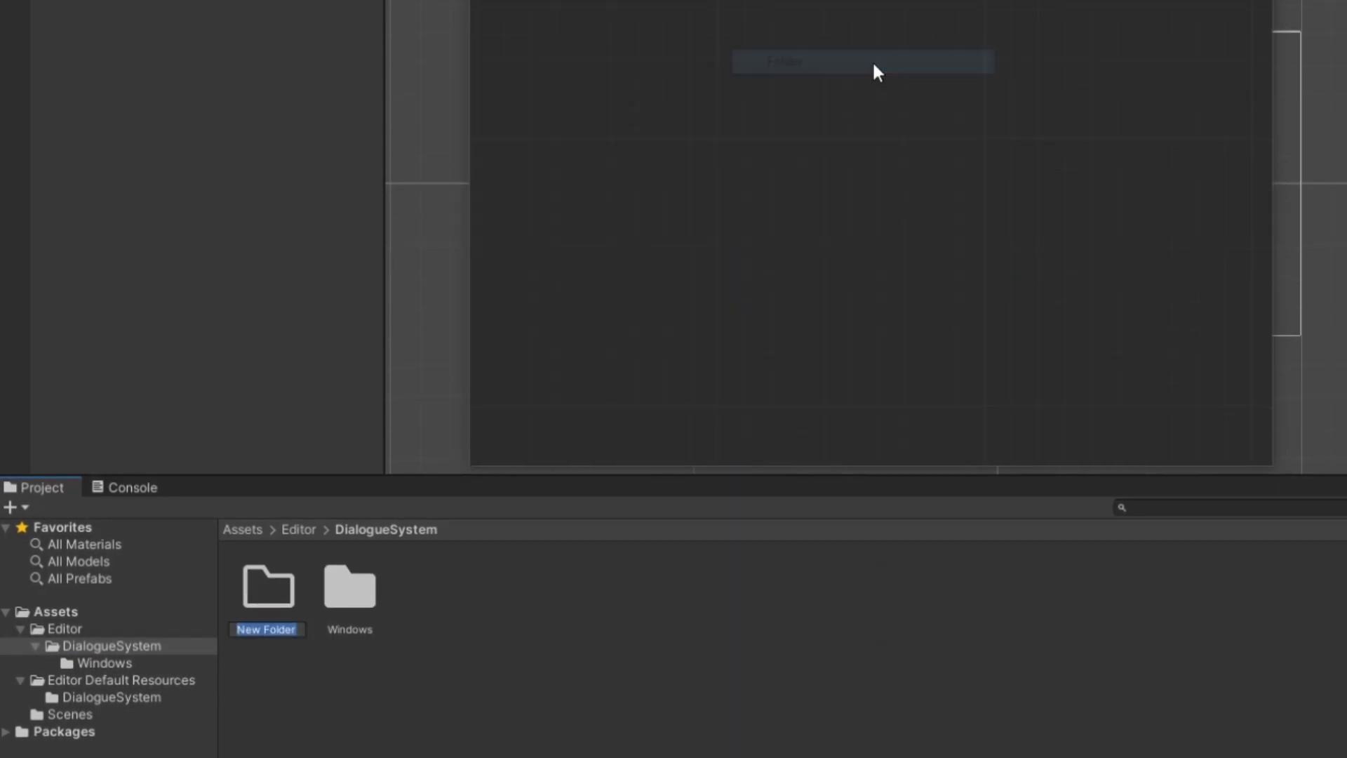
type("Elements")
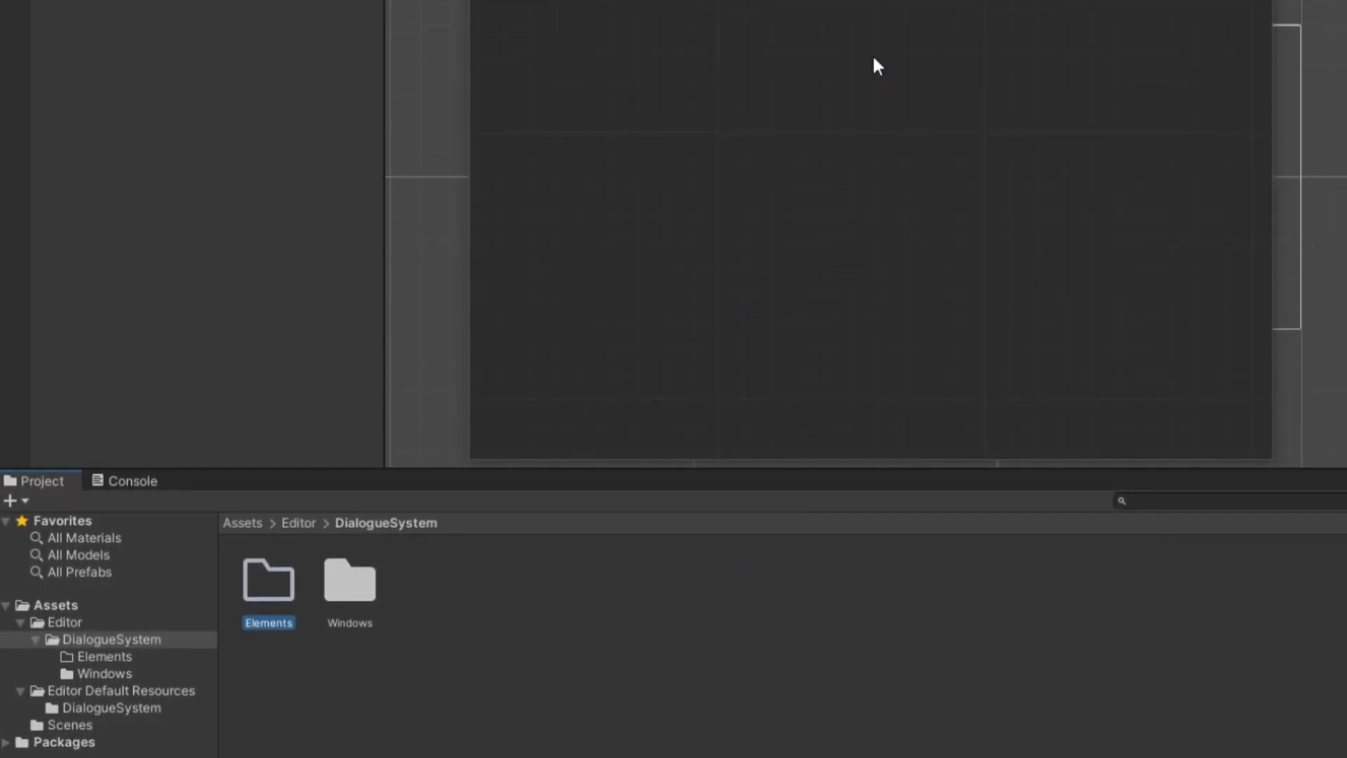
double_click(268, 581)
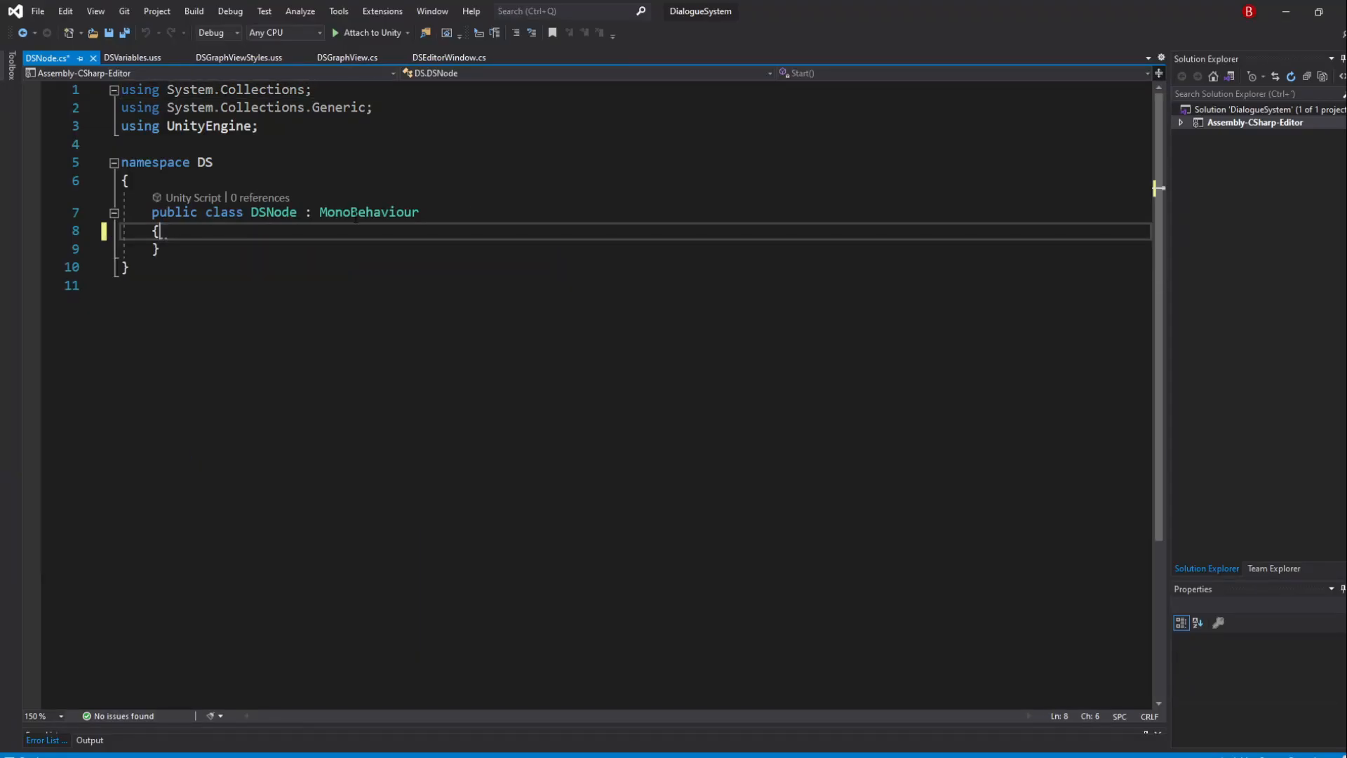
Make DSNode inherit Node, import UnityEditor.Experimental.GraphView, and rename the namespace DS.Elements
type("Node")
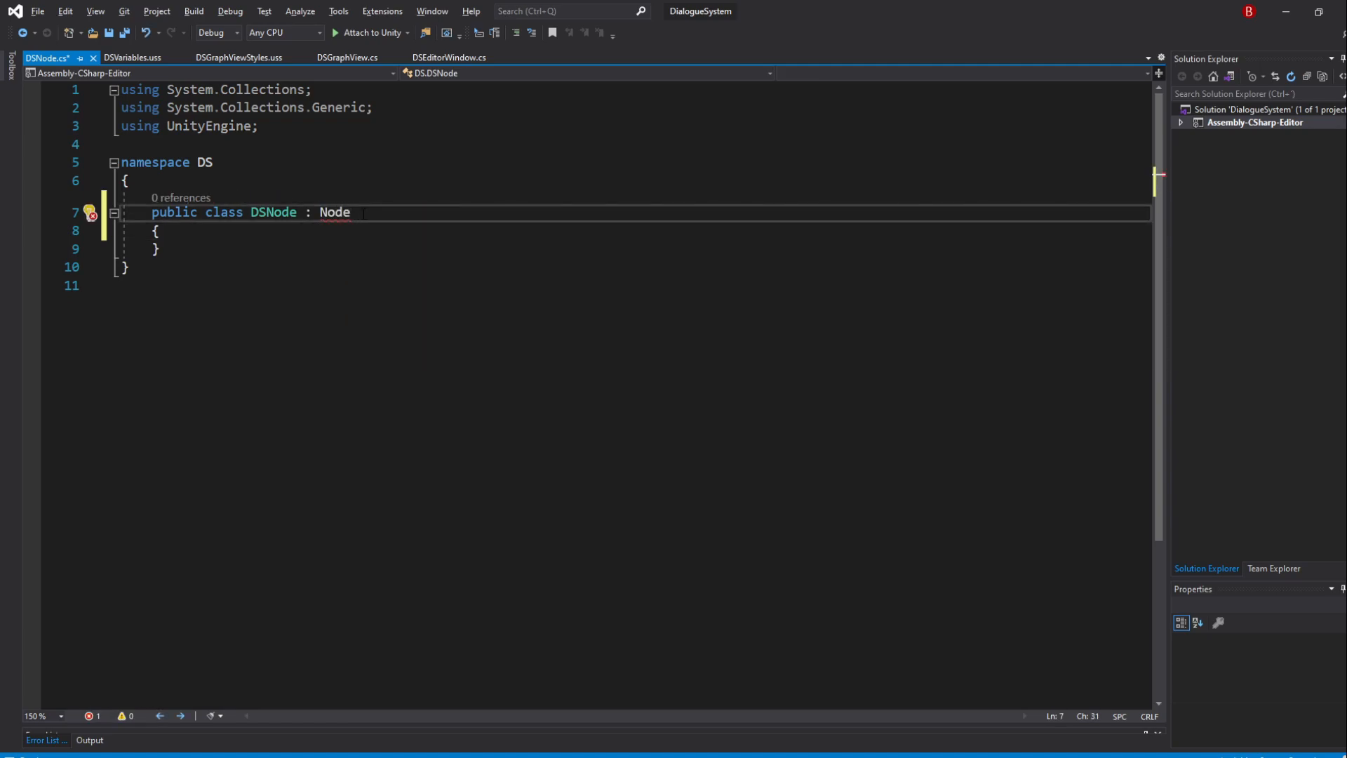
left_click(92, 213)
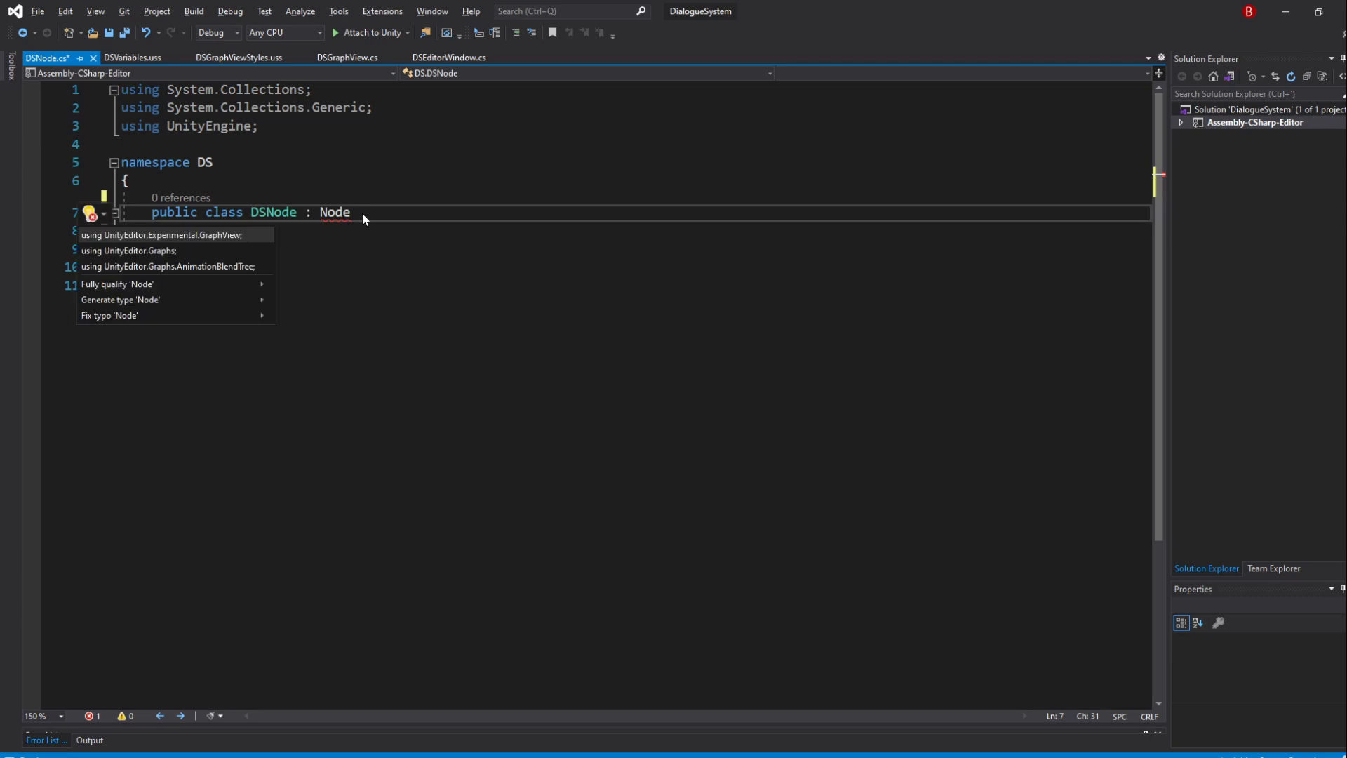
left_click(160, 234)
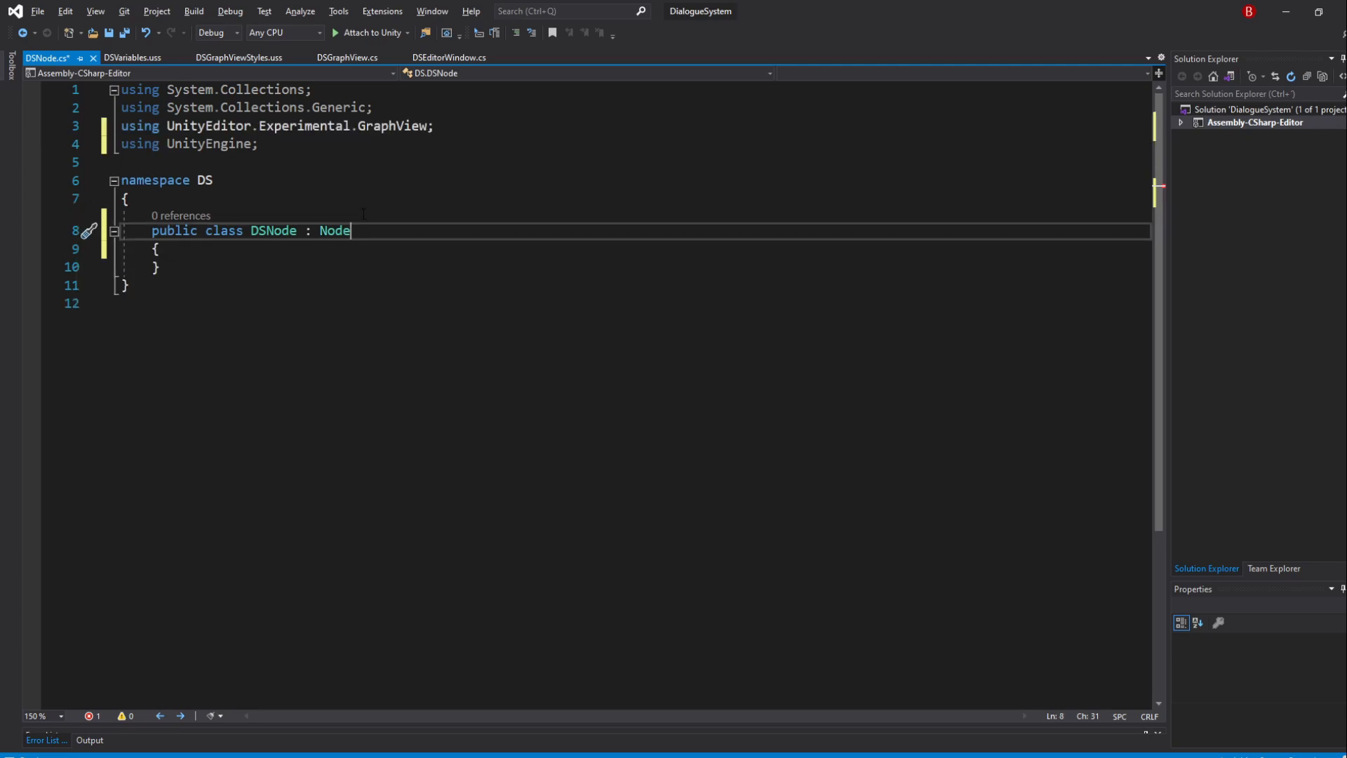
type(".")
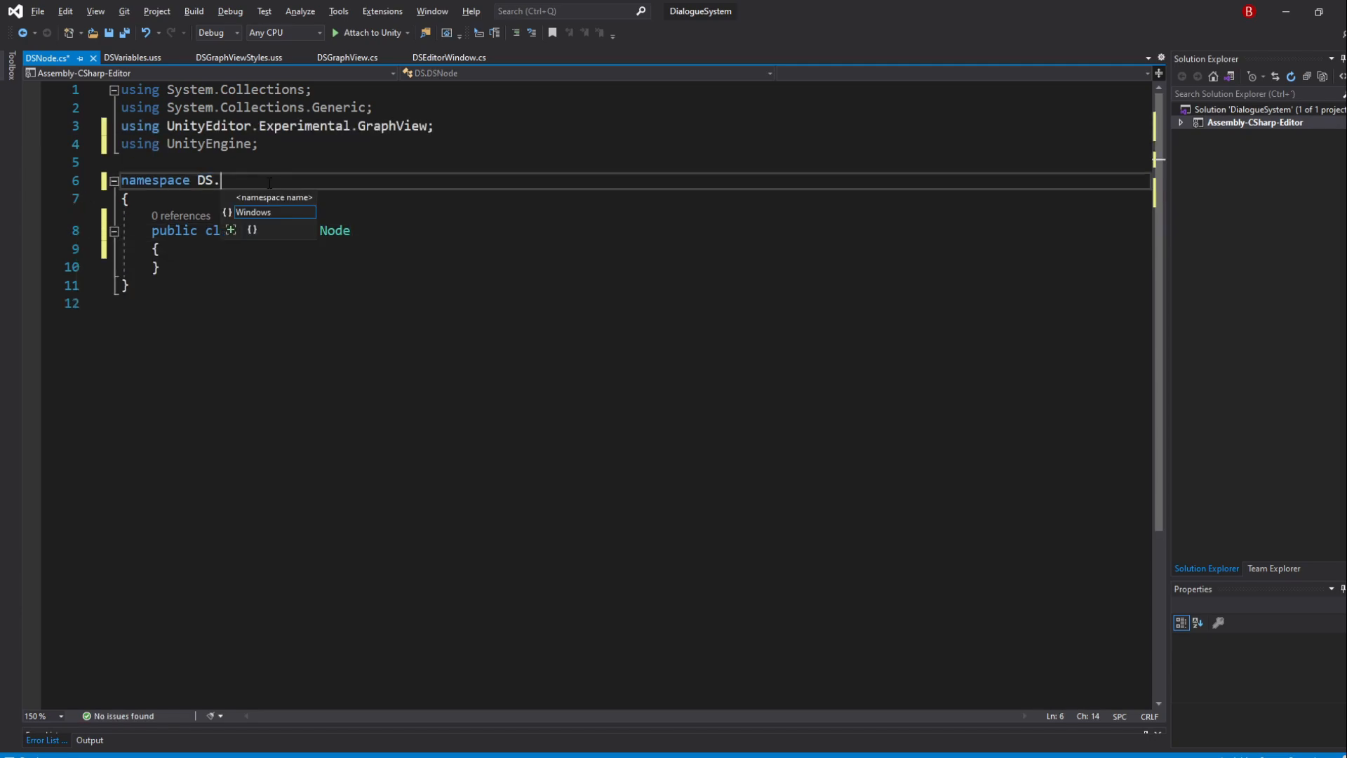
type("Elements")
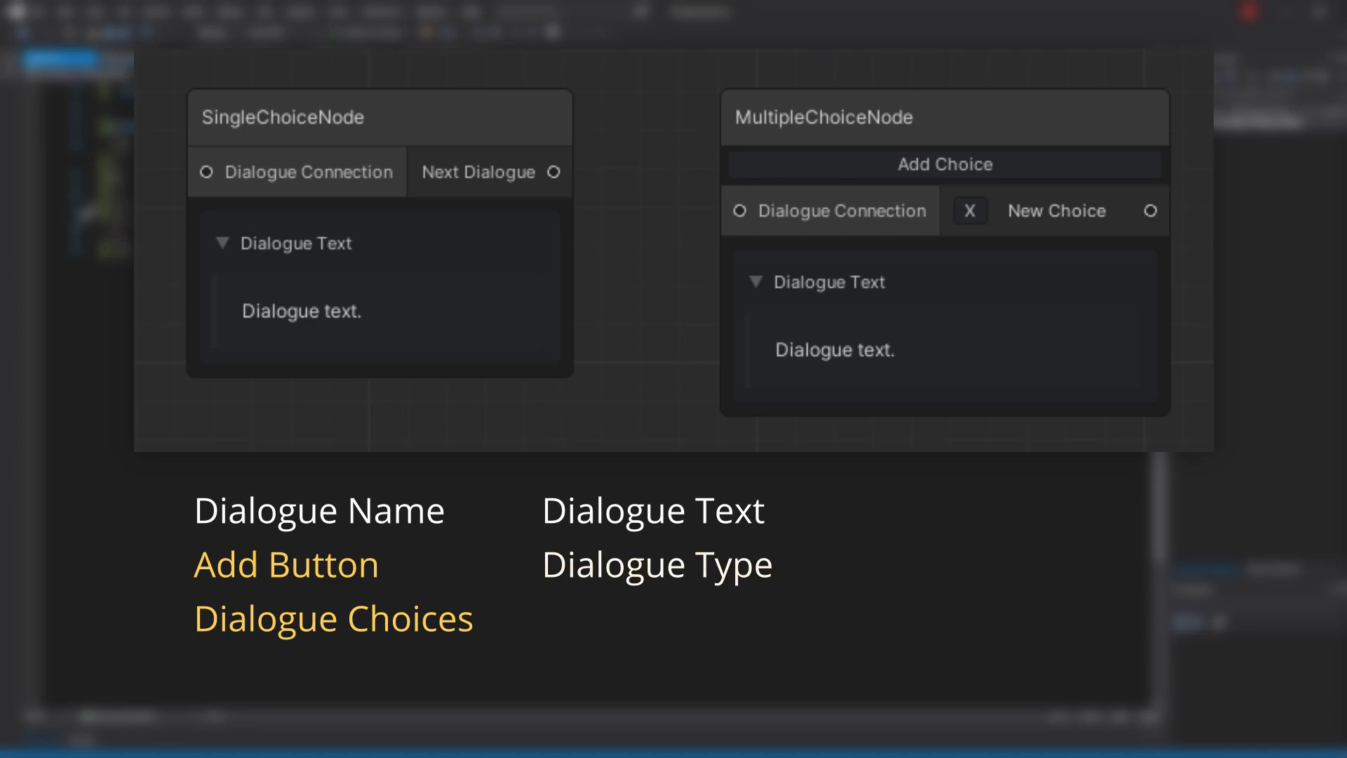
Strip DSNode to the GraphView using and an empty class body in DS.Elements
left_click(656, 563)
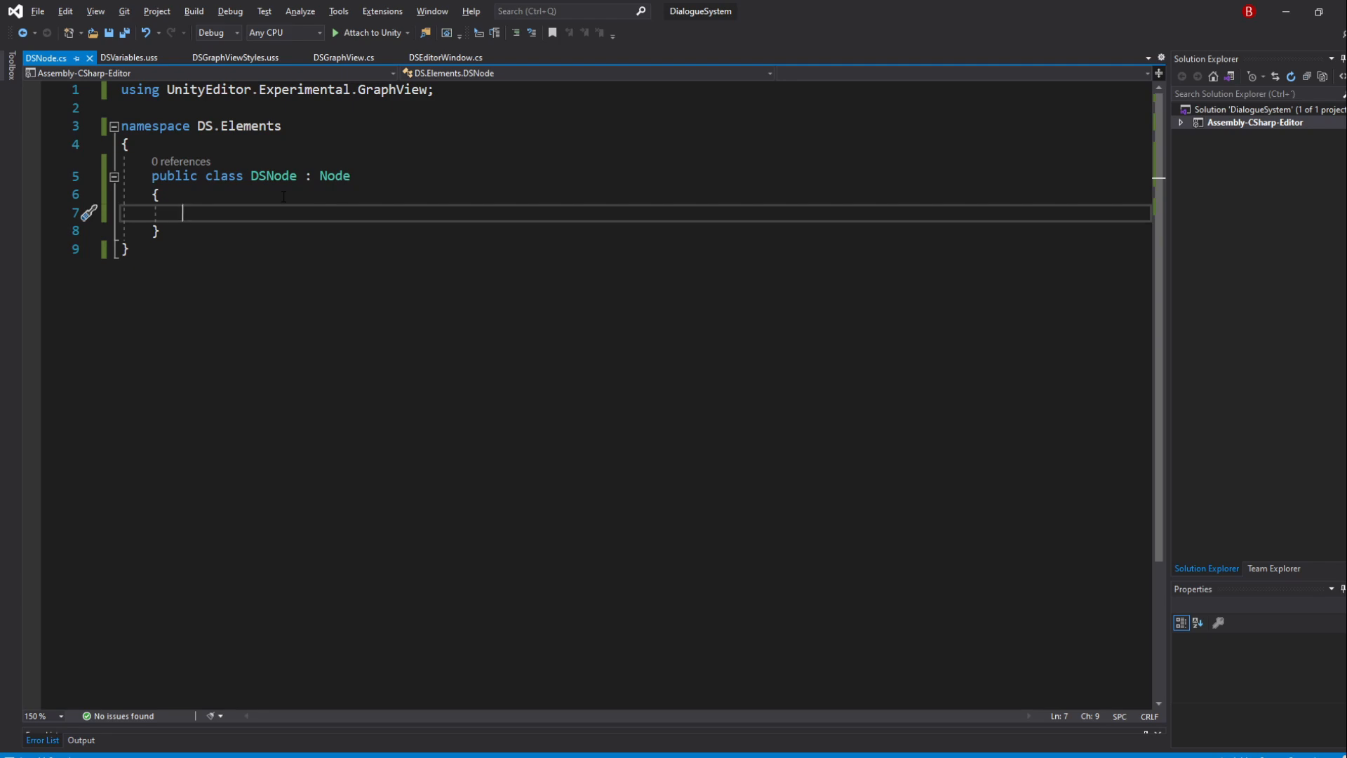
Add the auto-property public string DialogueName { get; set; }
type("public")
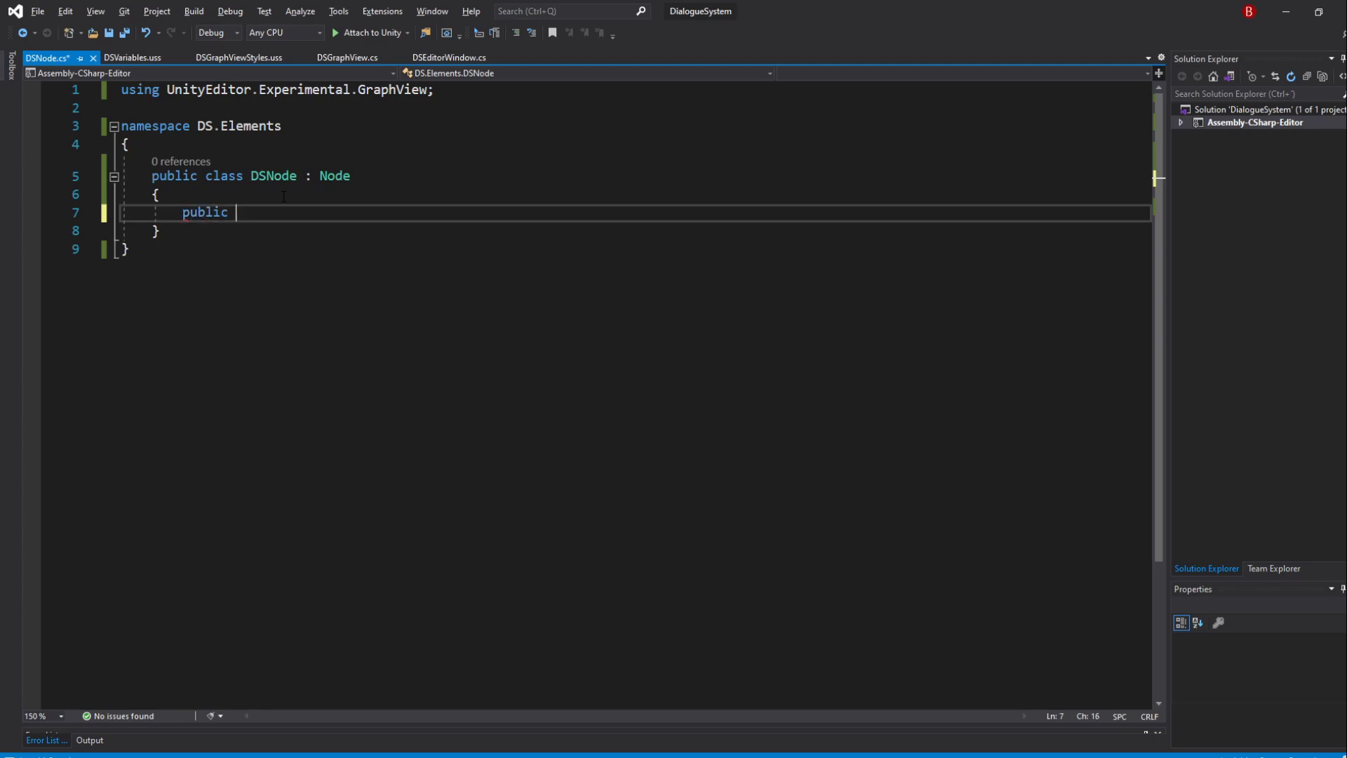
type("string Dialogue")
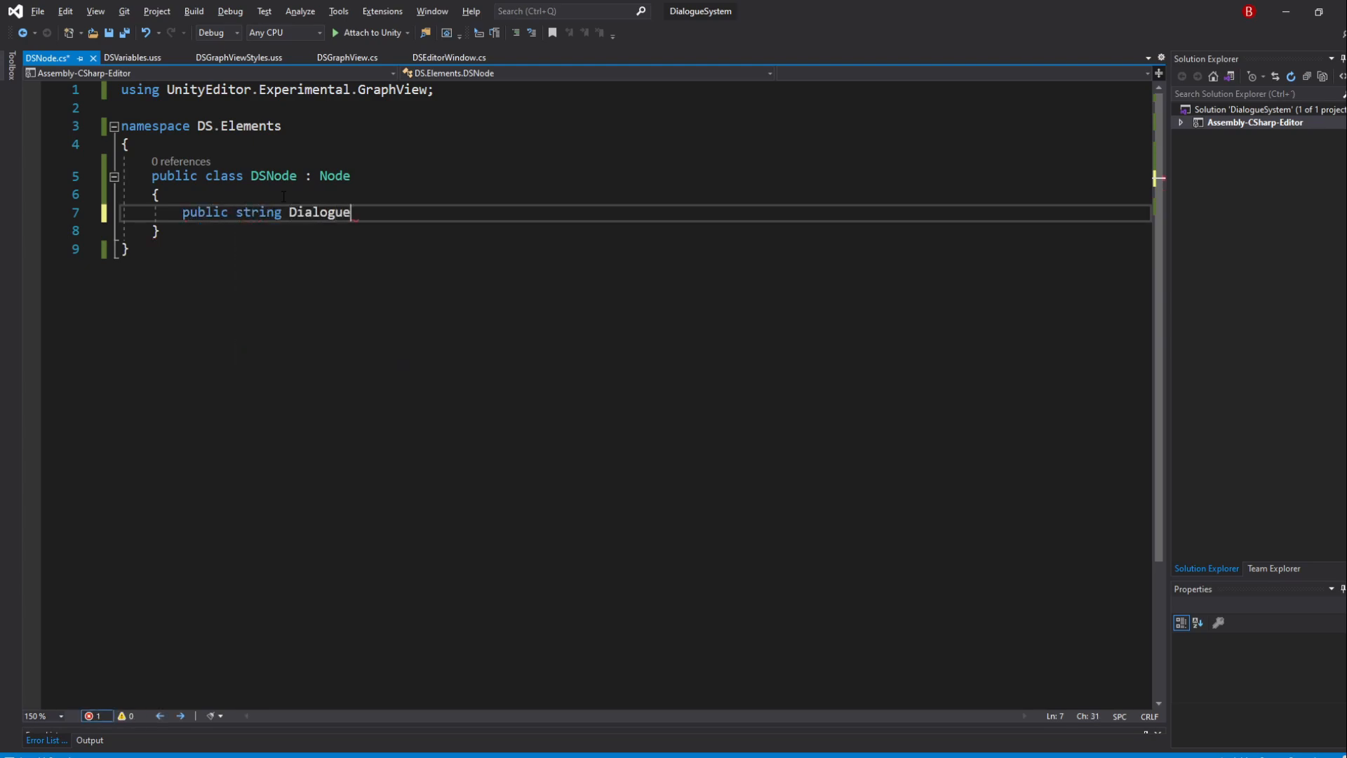
type("Name")
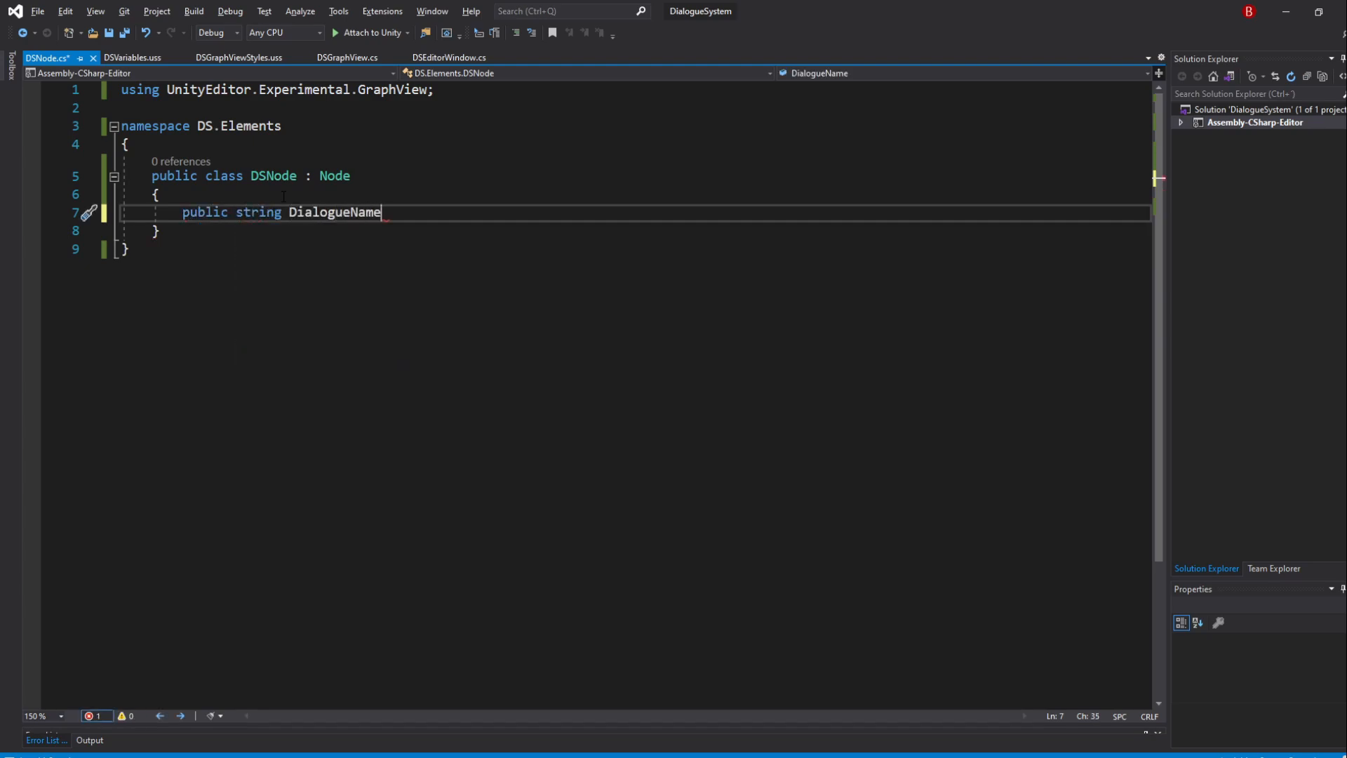
type("{ get; set;")
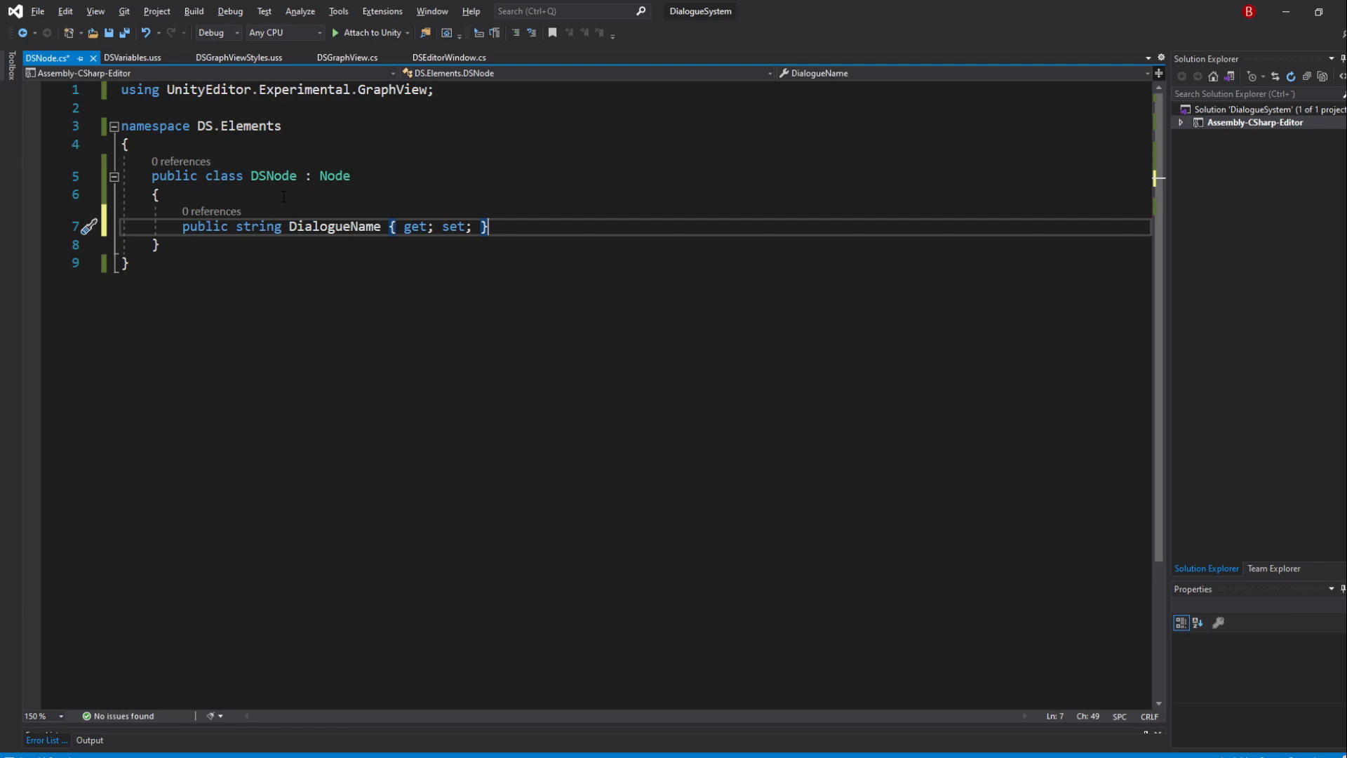
key("enter")
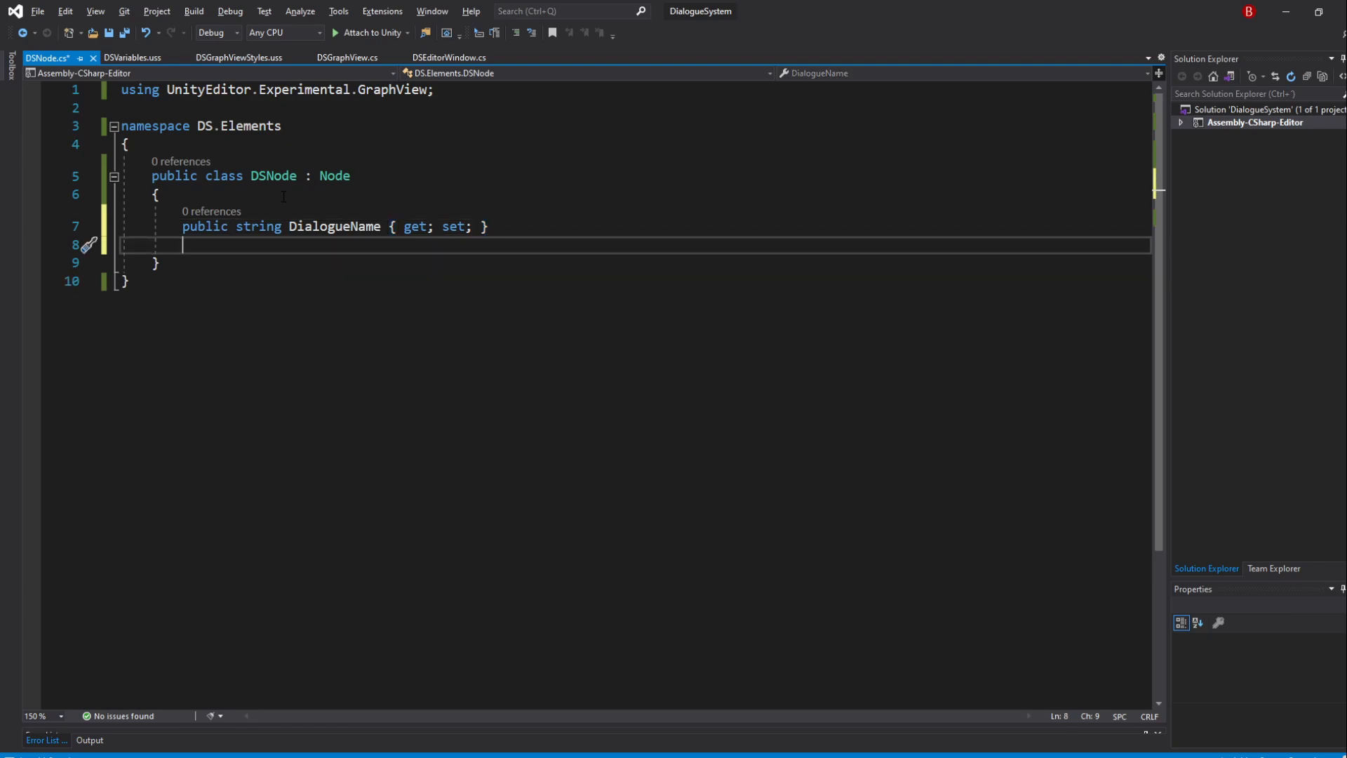
Add auto-properties List<string> Choices and string Text, each with get; set;
type("public")
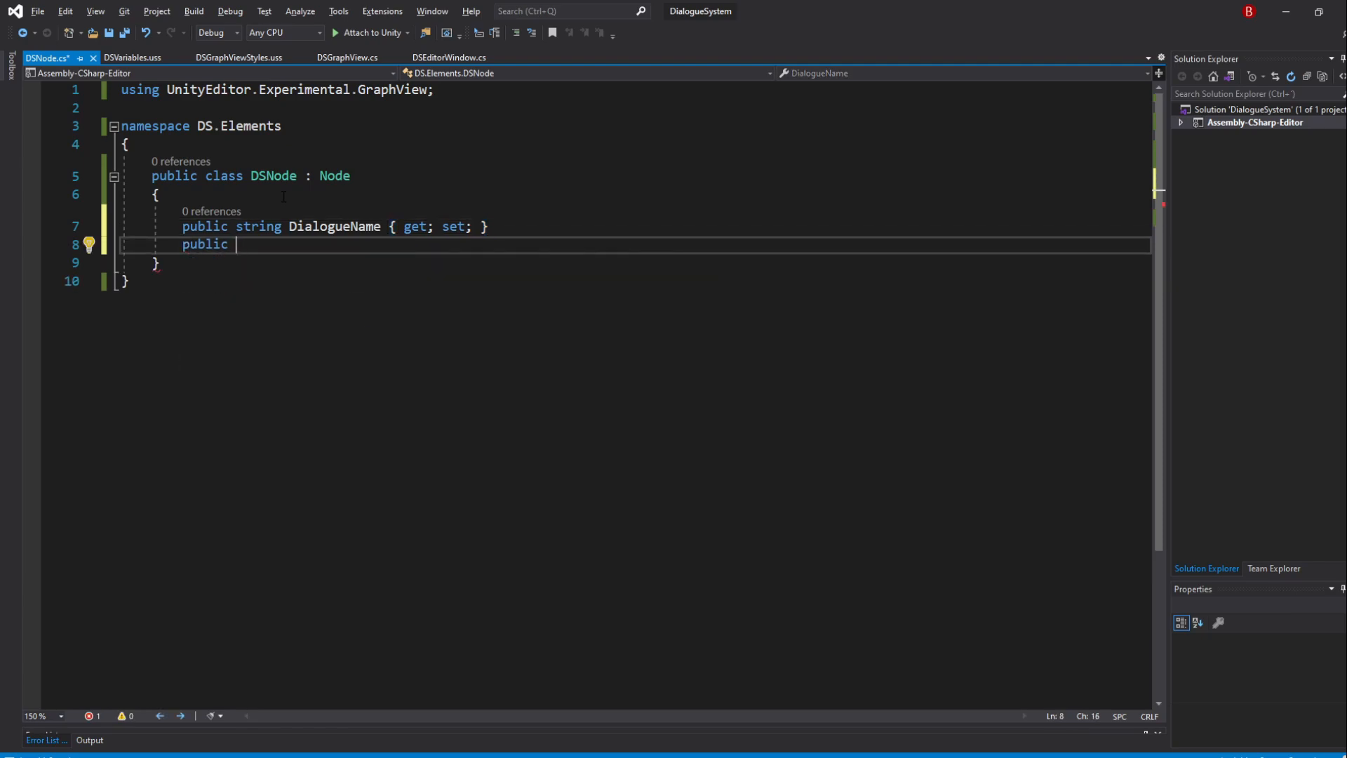
type("List<>")
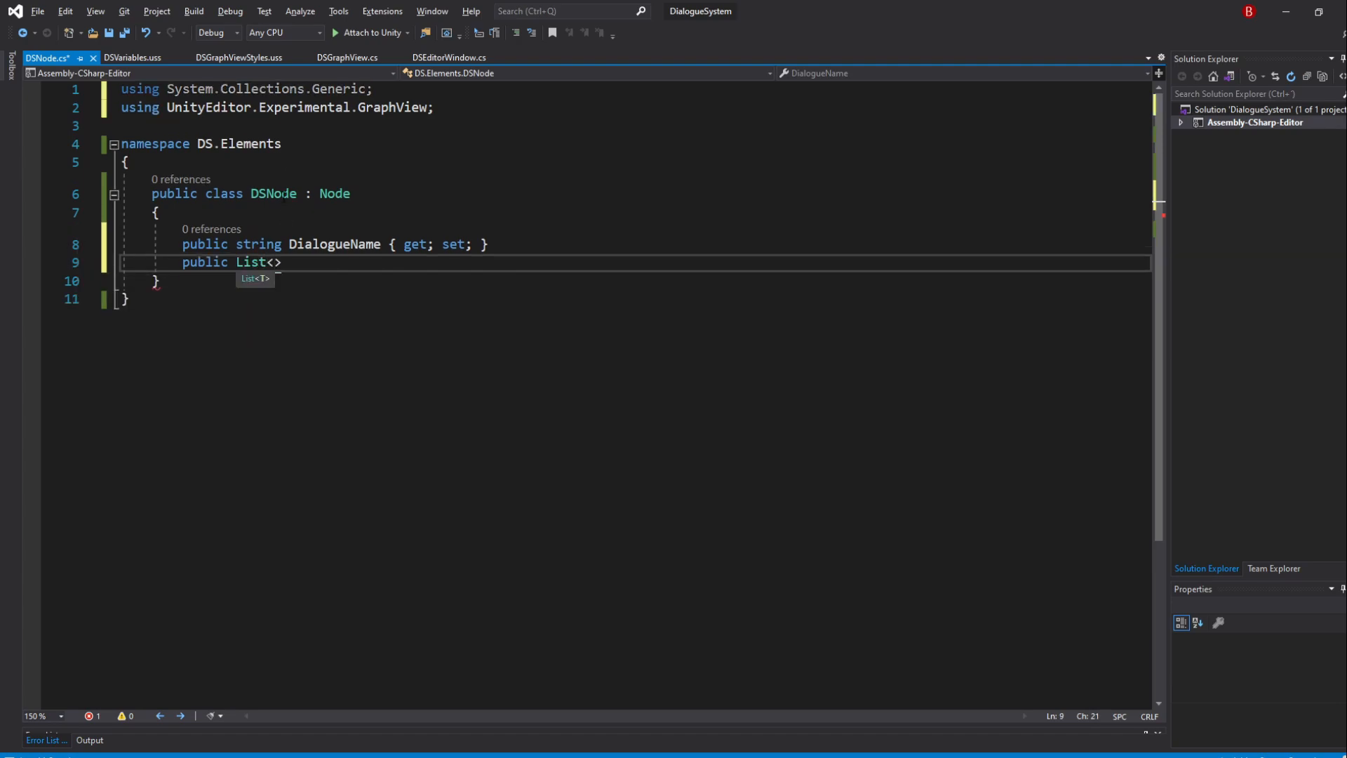
type("string")
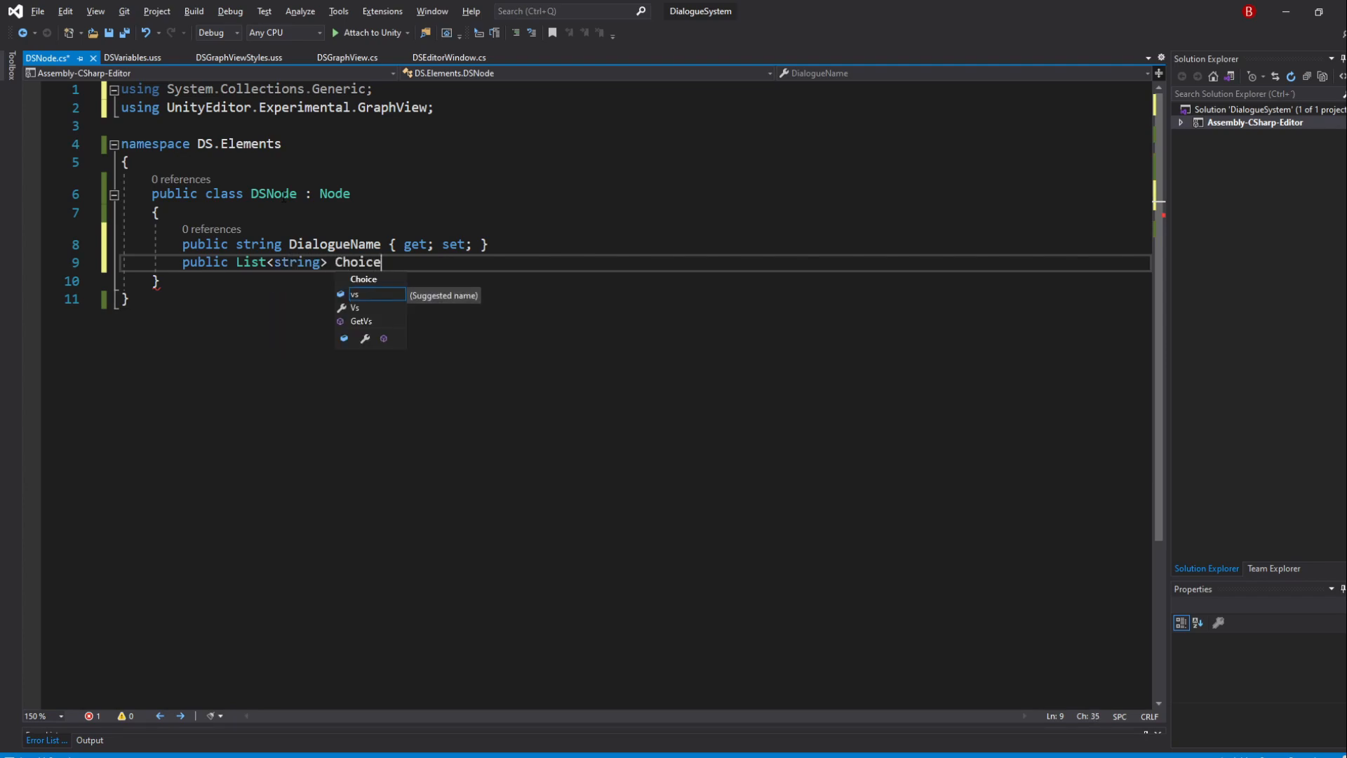
type("s { get; set; }")
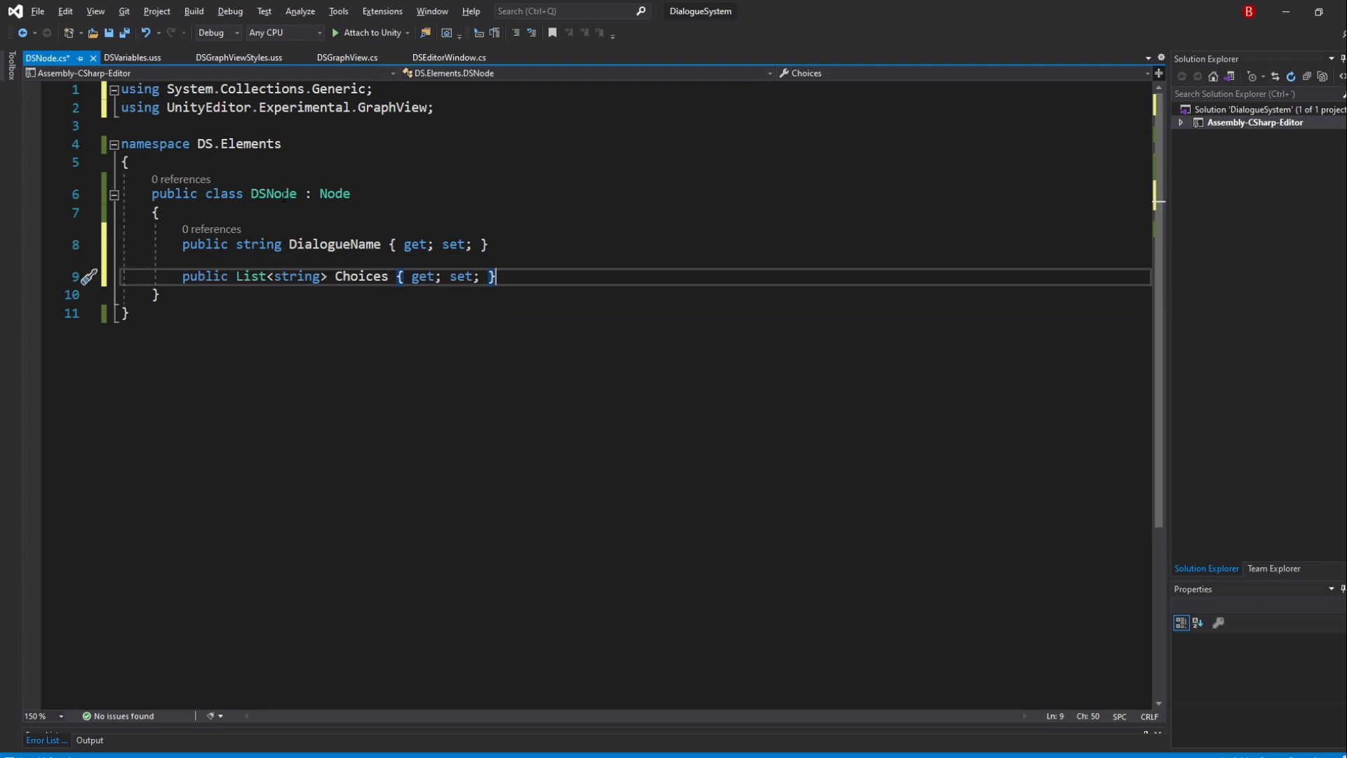
type("p")
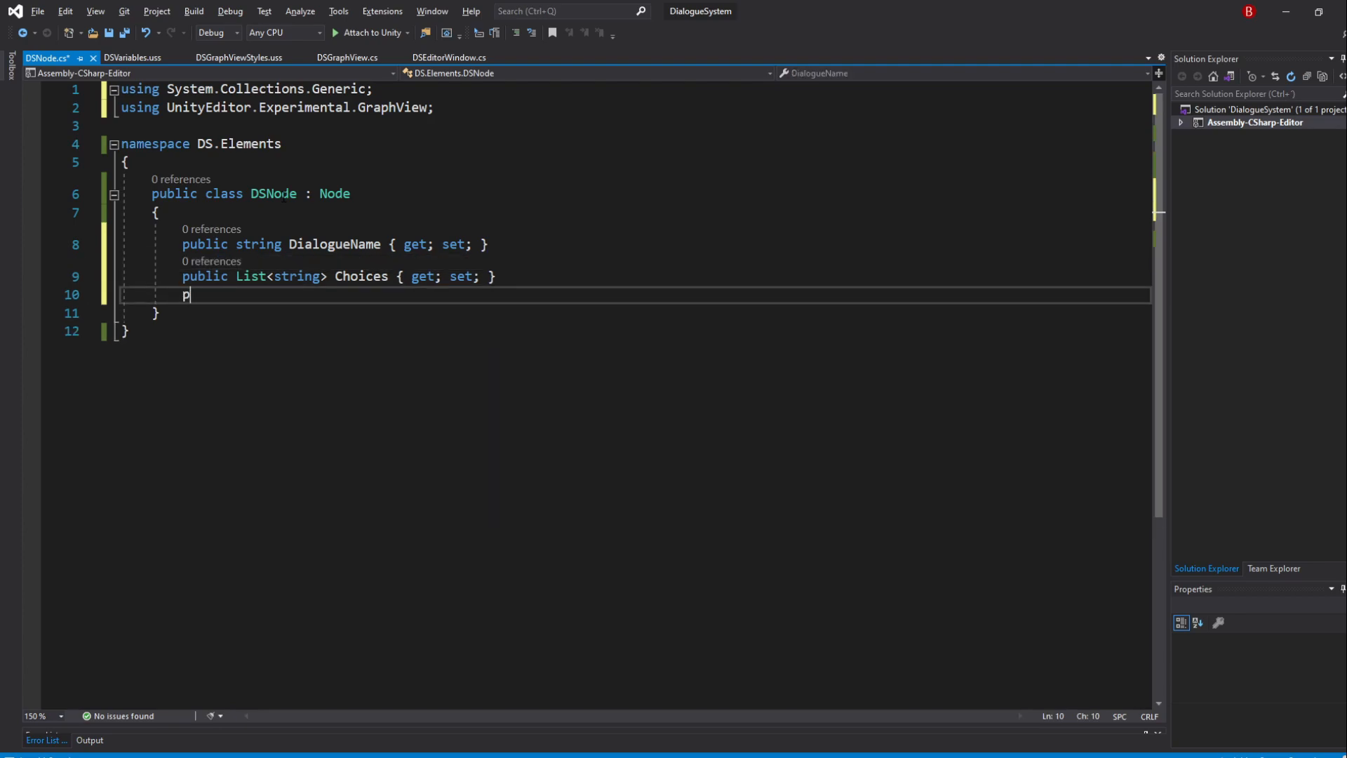
type("ublic string")
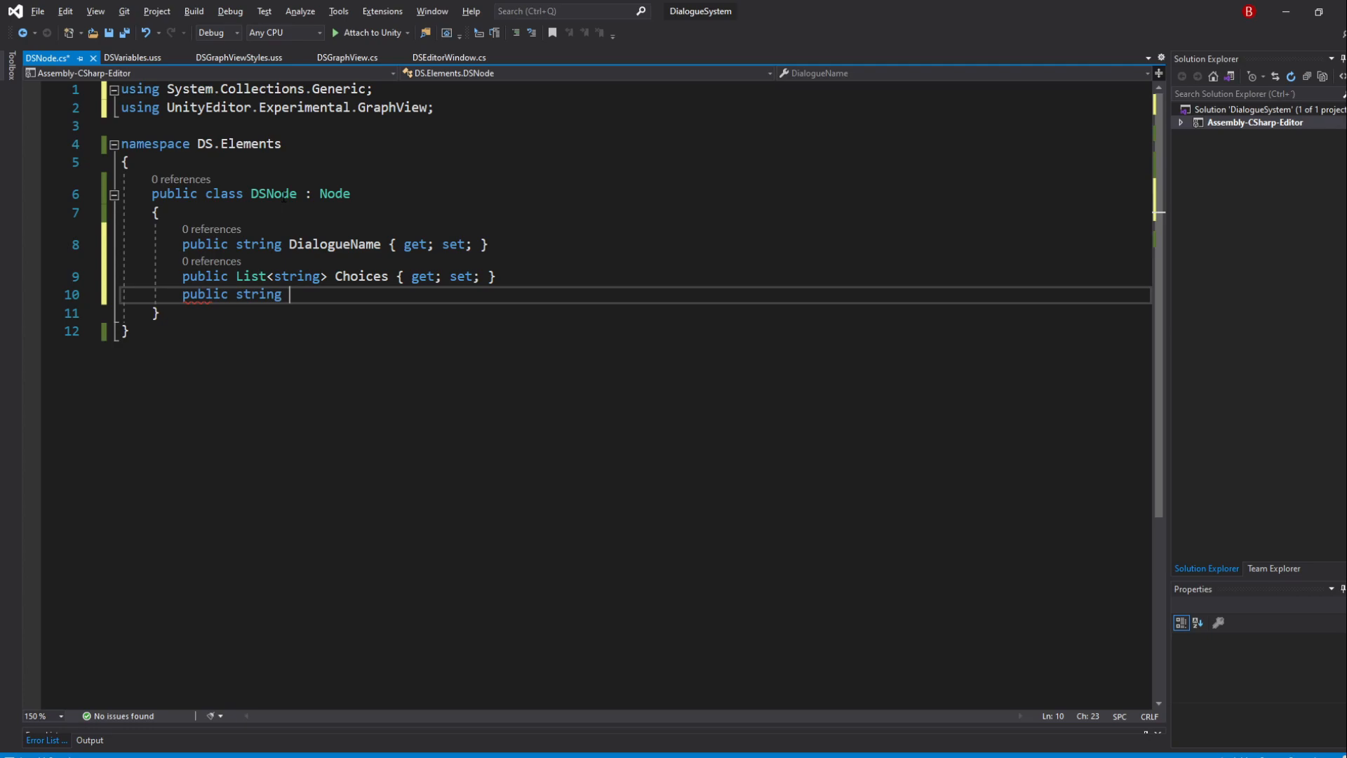
type("Text { ge")
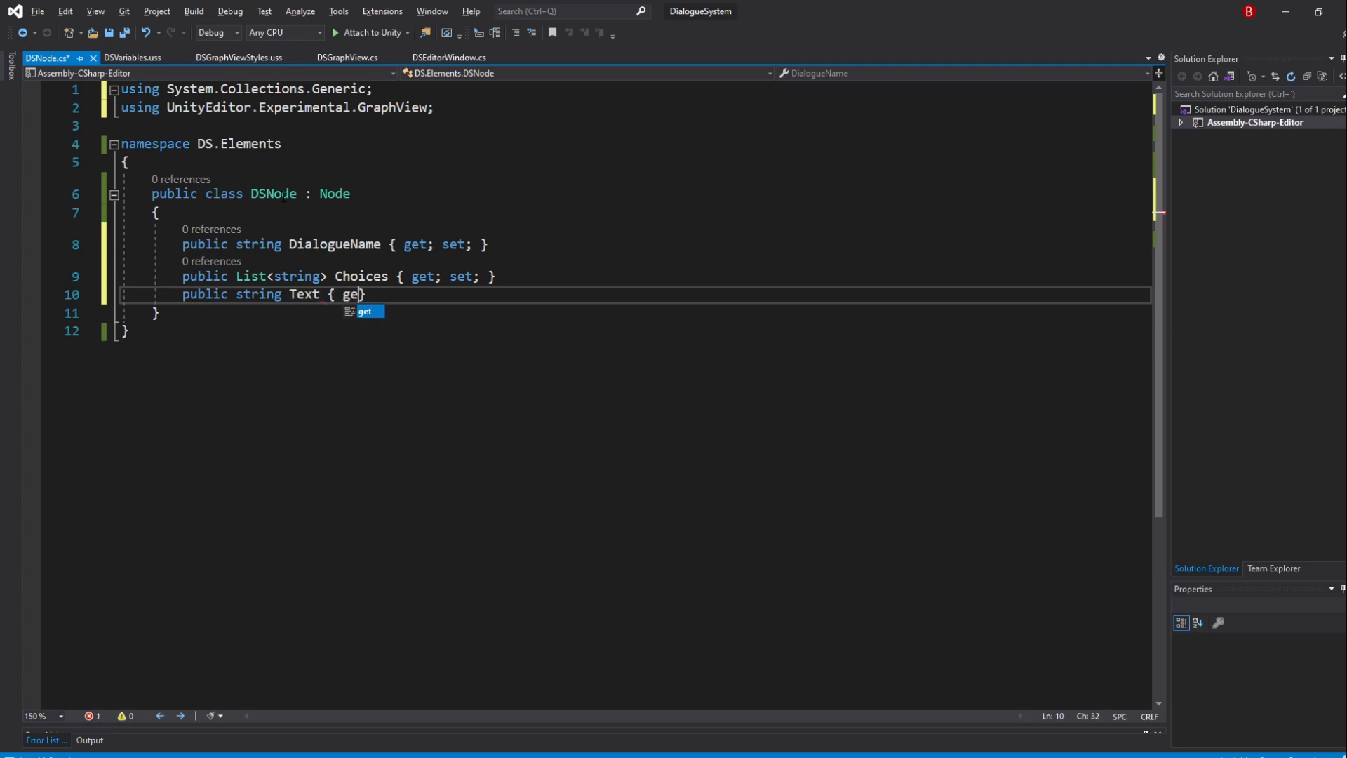
type("\"t; set; }\"")
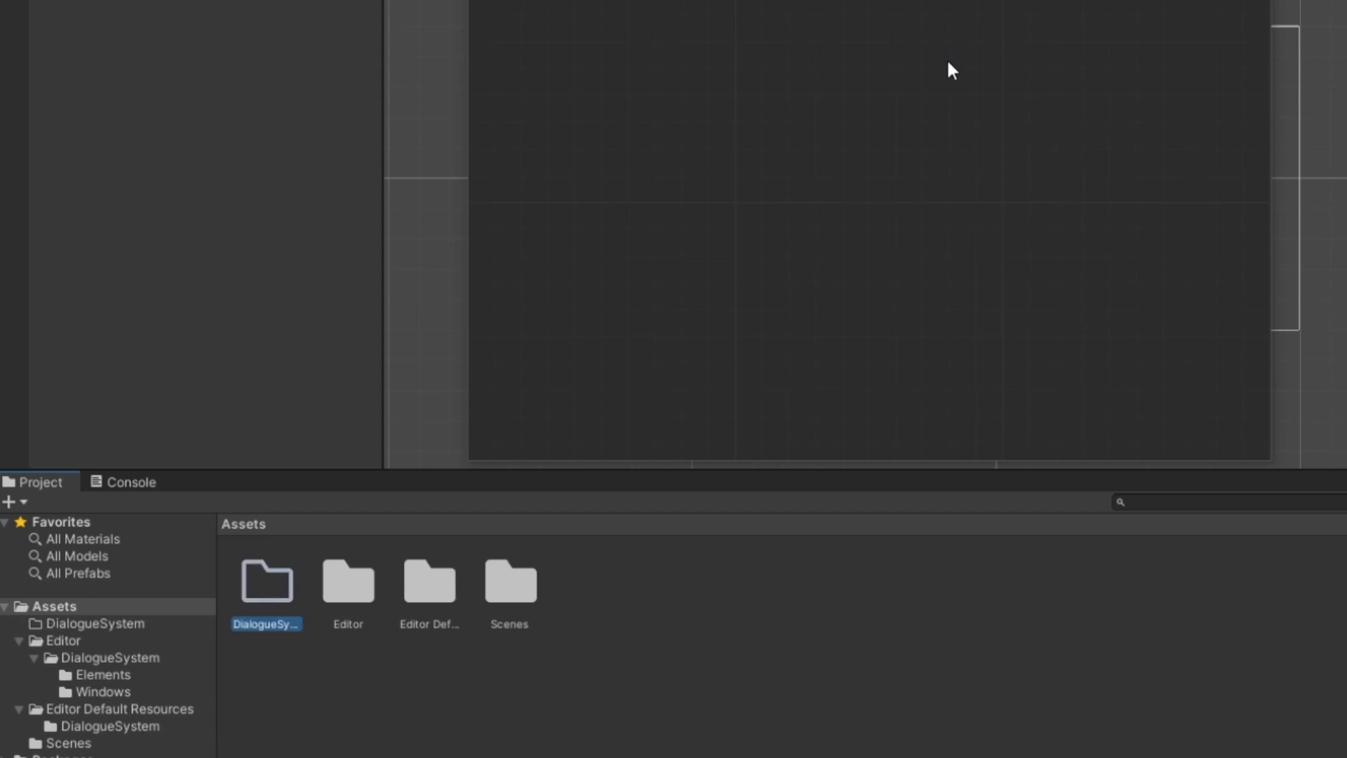
Enter the new Assets/DialogueSystem folder and then its new Enumerations folder
double_click(265, 580)
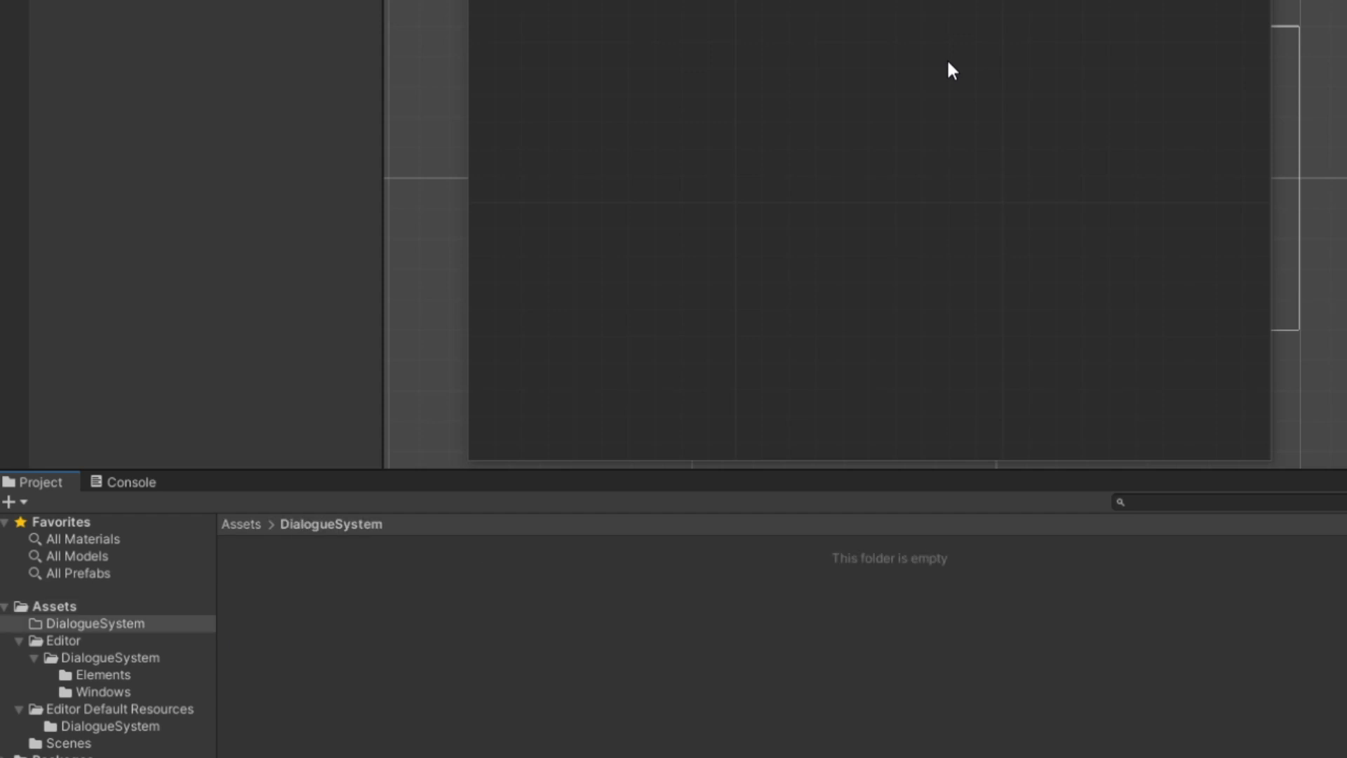
mouse_move(607, 599)
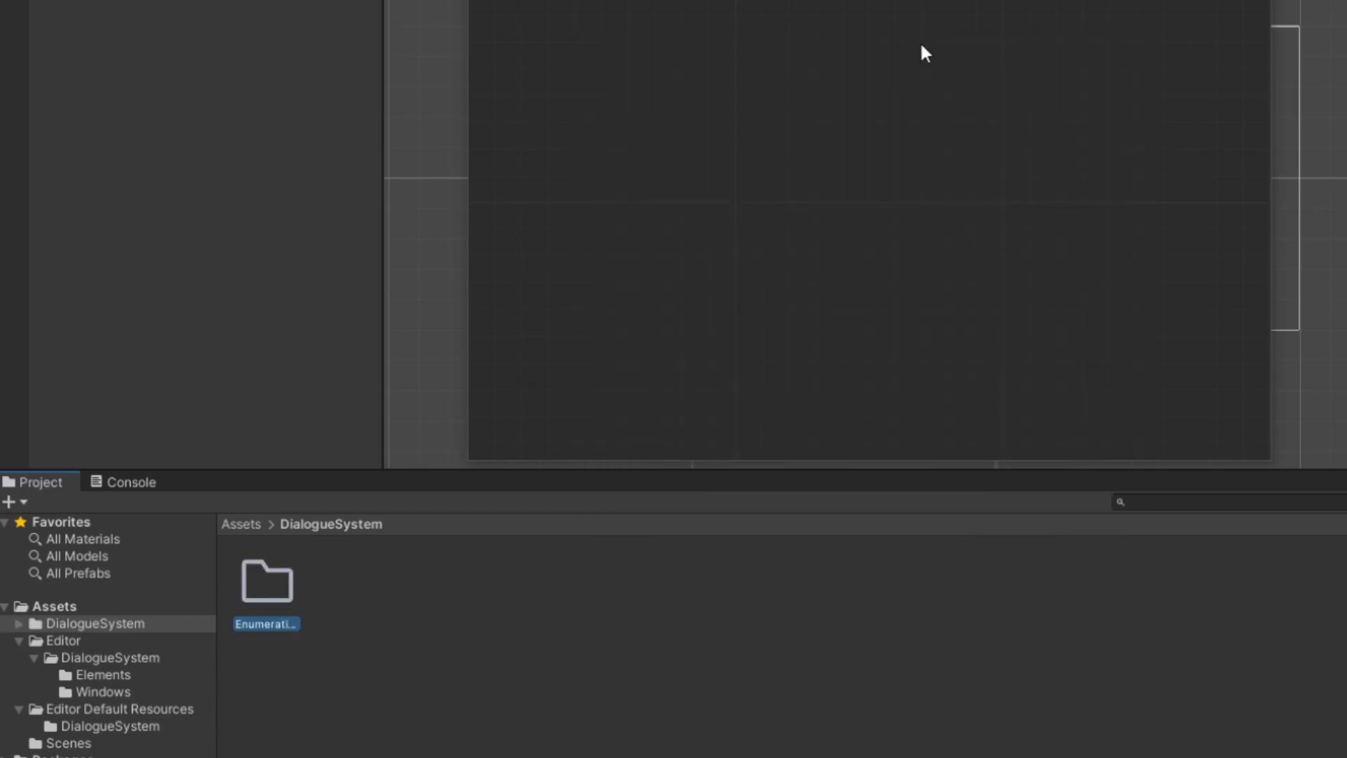
double_click(266, 581)
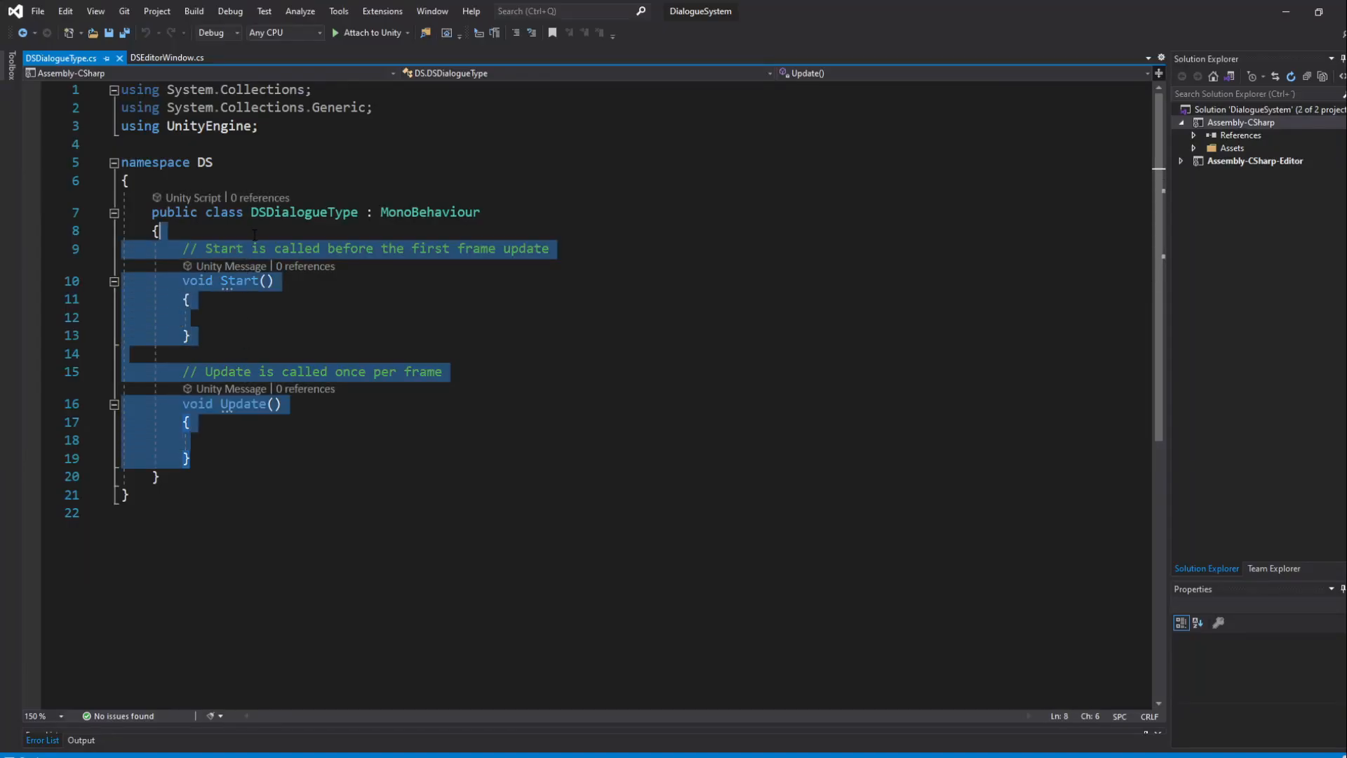
Make DSDialogueType an enum with SingleChoice and MultipleChoice in namespace DS.Enumerations
key("Delete")
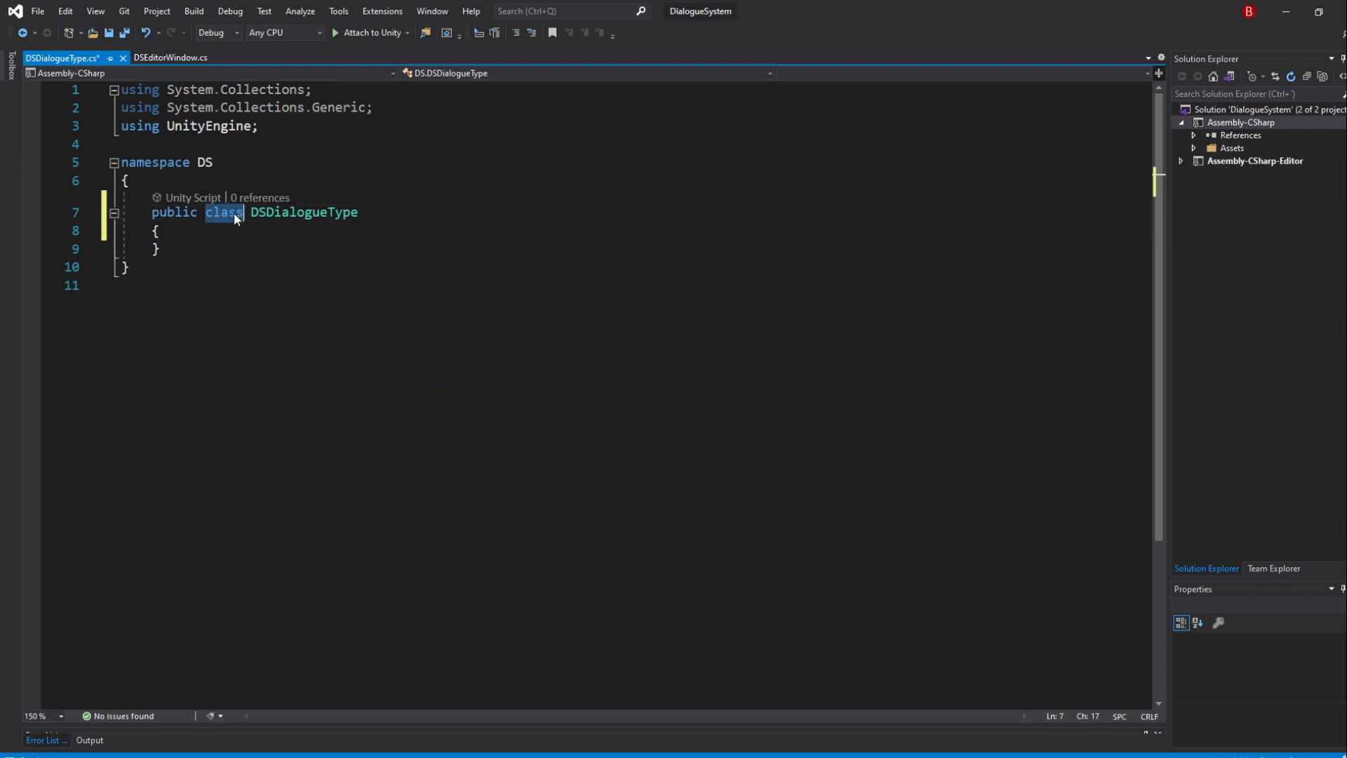
type("enum")
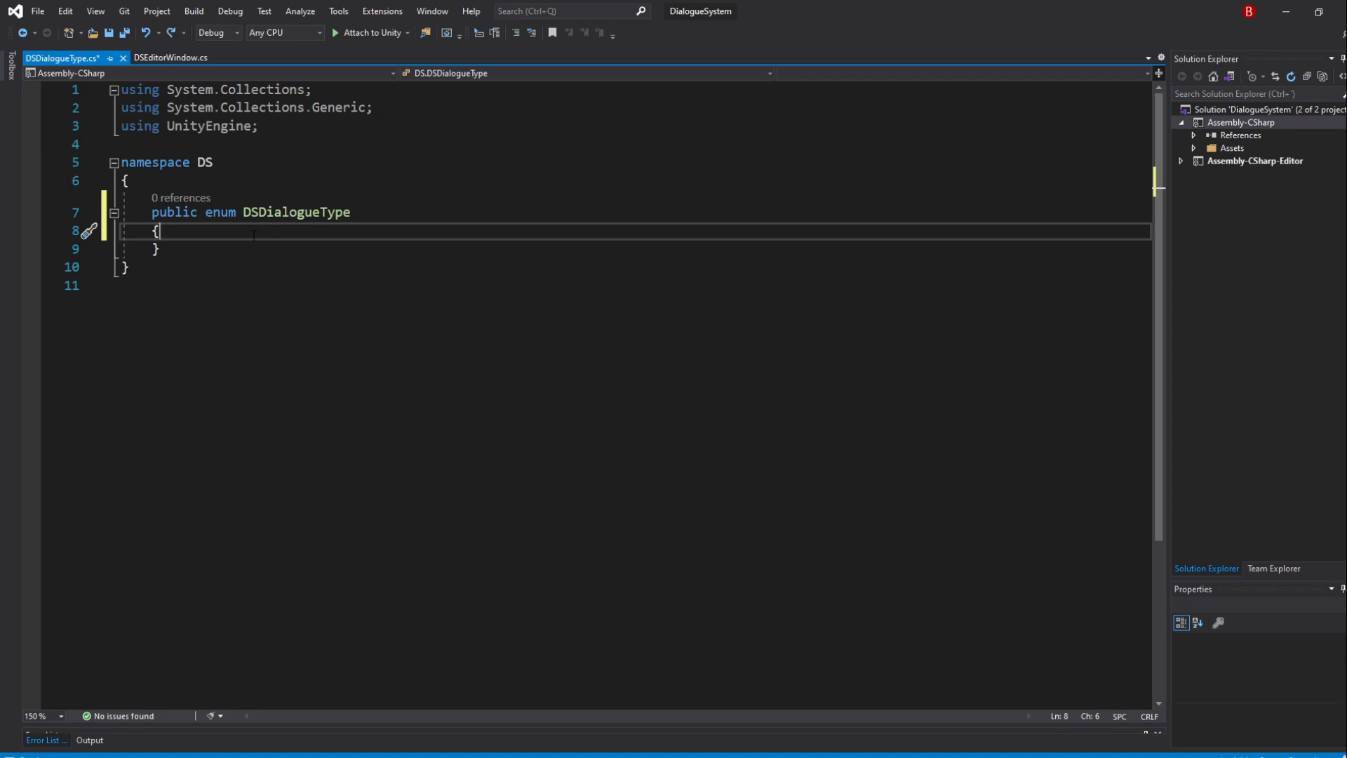
type("SingleChoice,")
left_click(629, 162)
type(".")
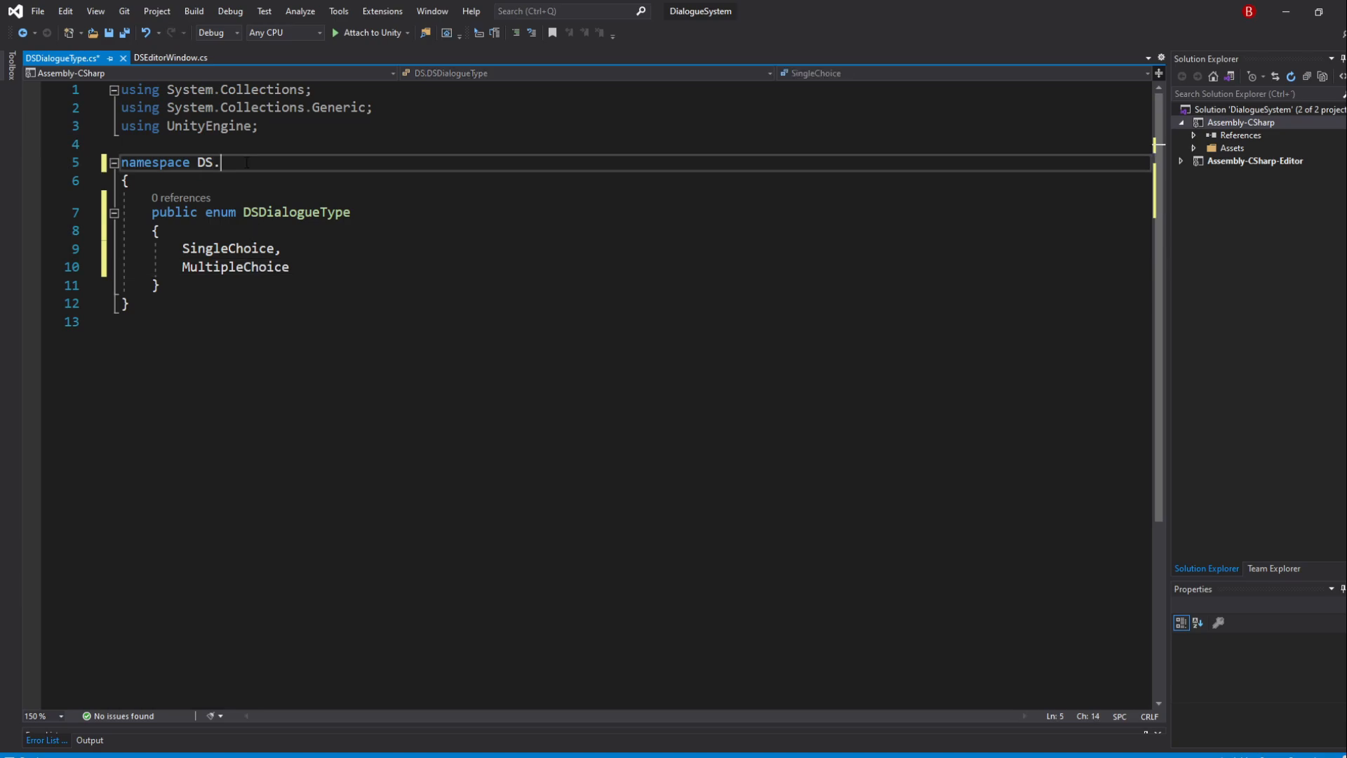
type("Enumerations")
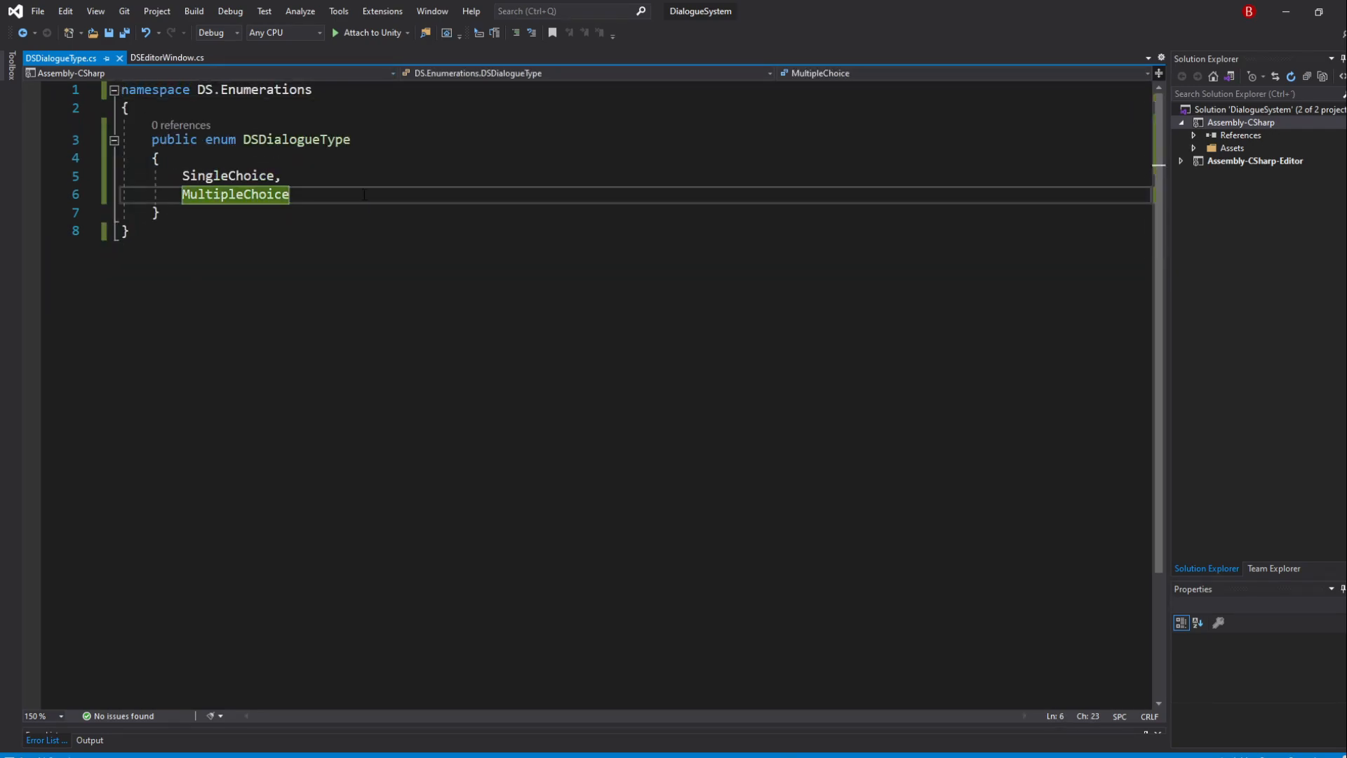
In DSNode add 'using Enumerations;' and a DSDialogueType DialogueType { get; set; } property
left_click(150, 57)
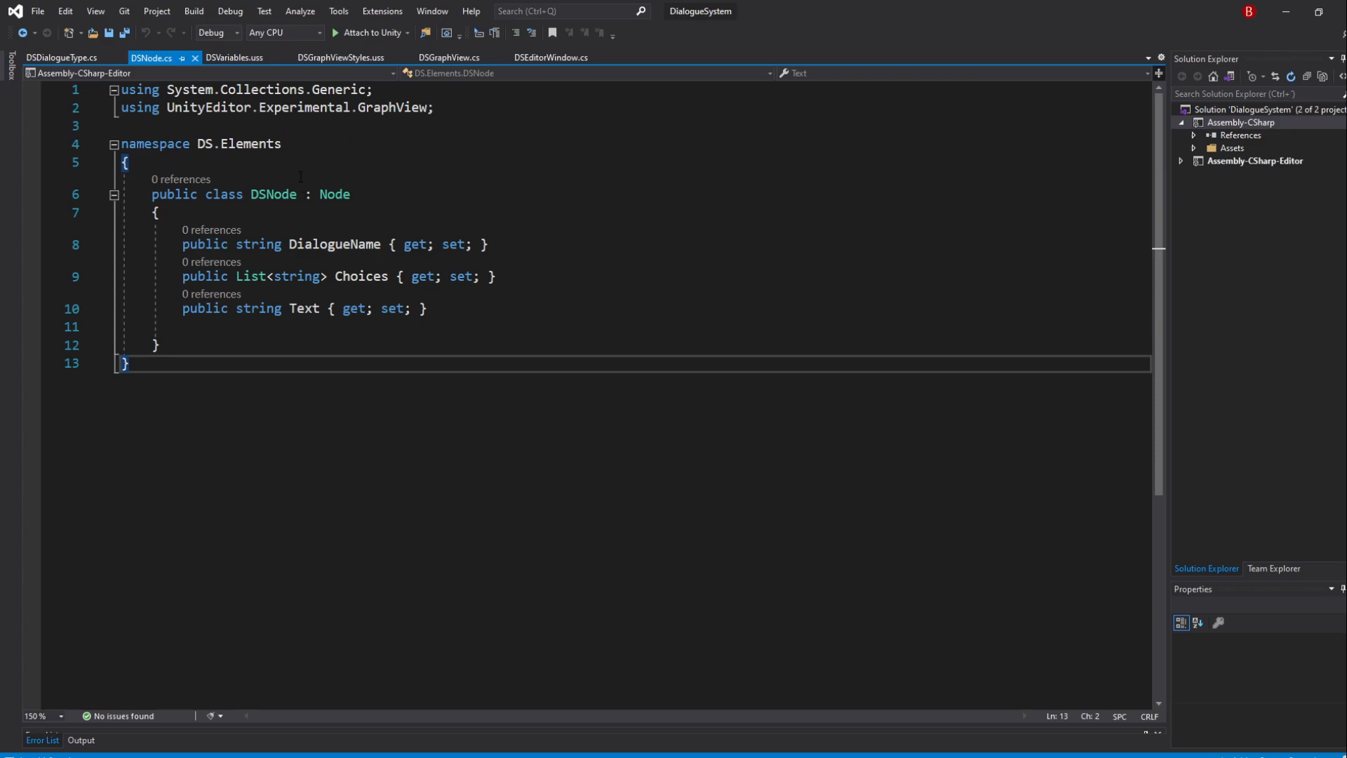
type("using")
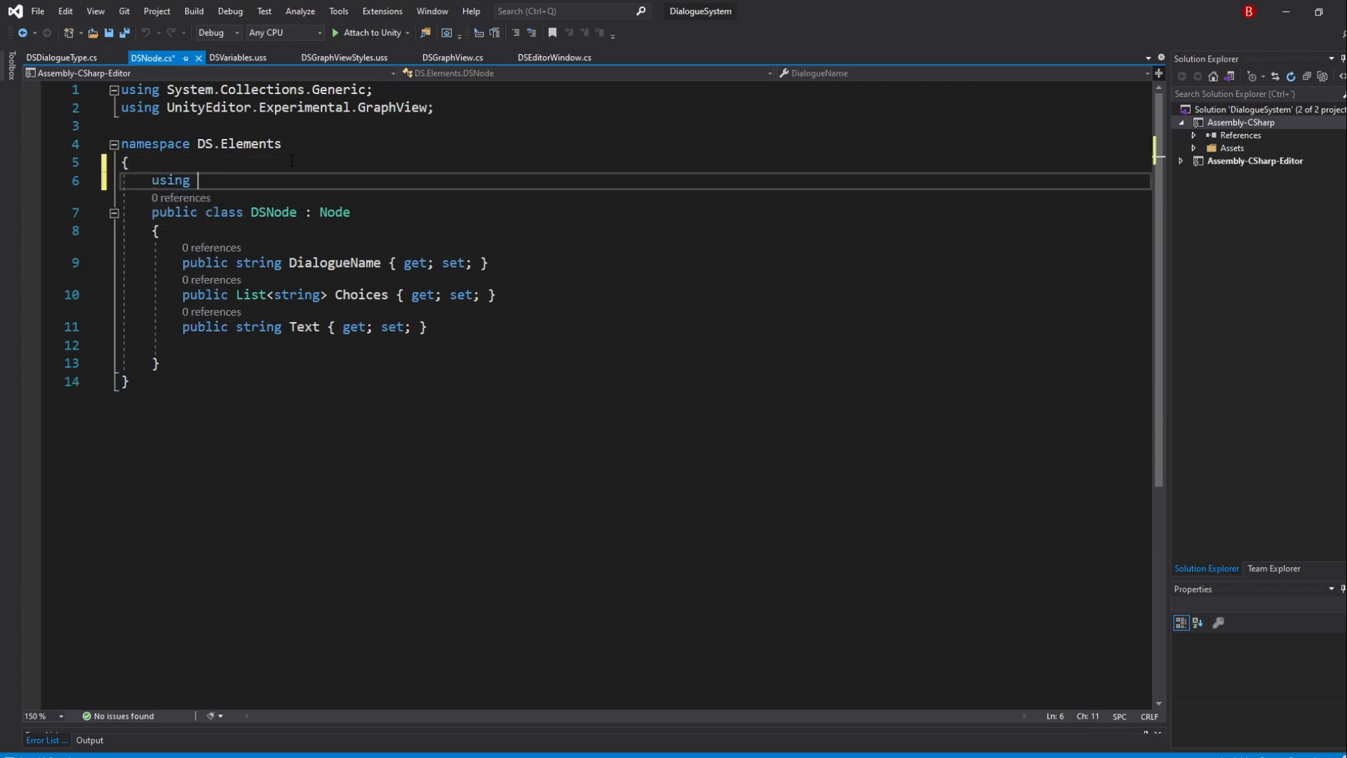
type("Enumerations;")
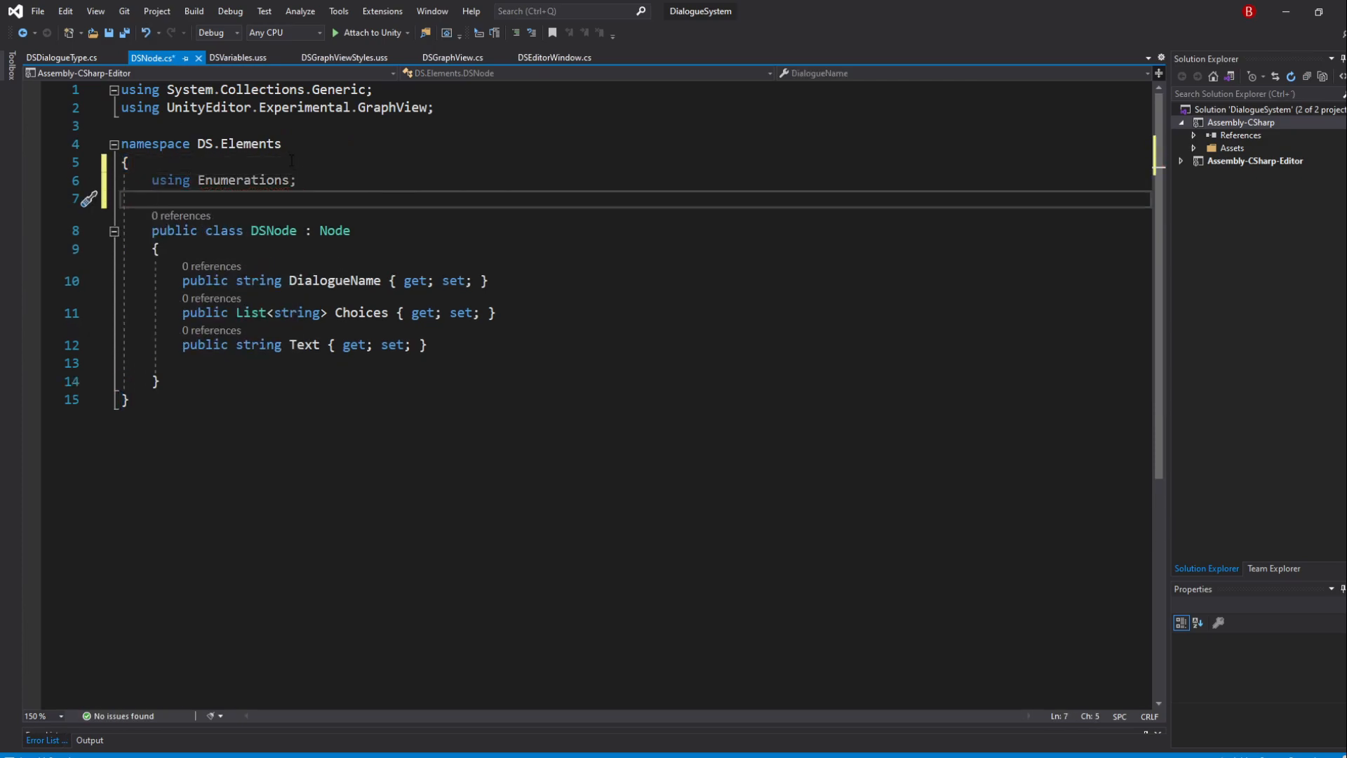
type("public D")
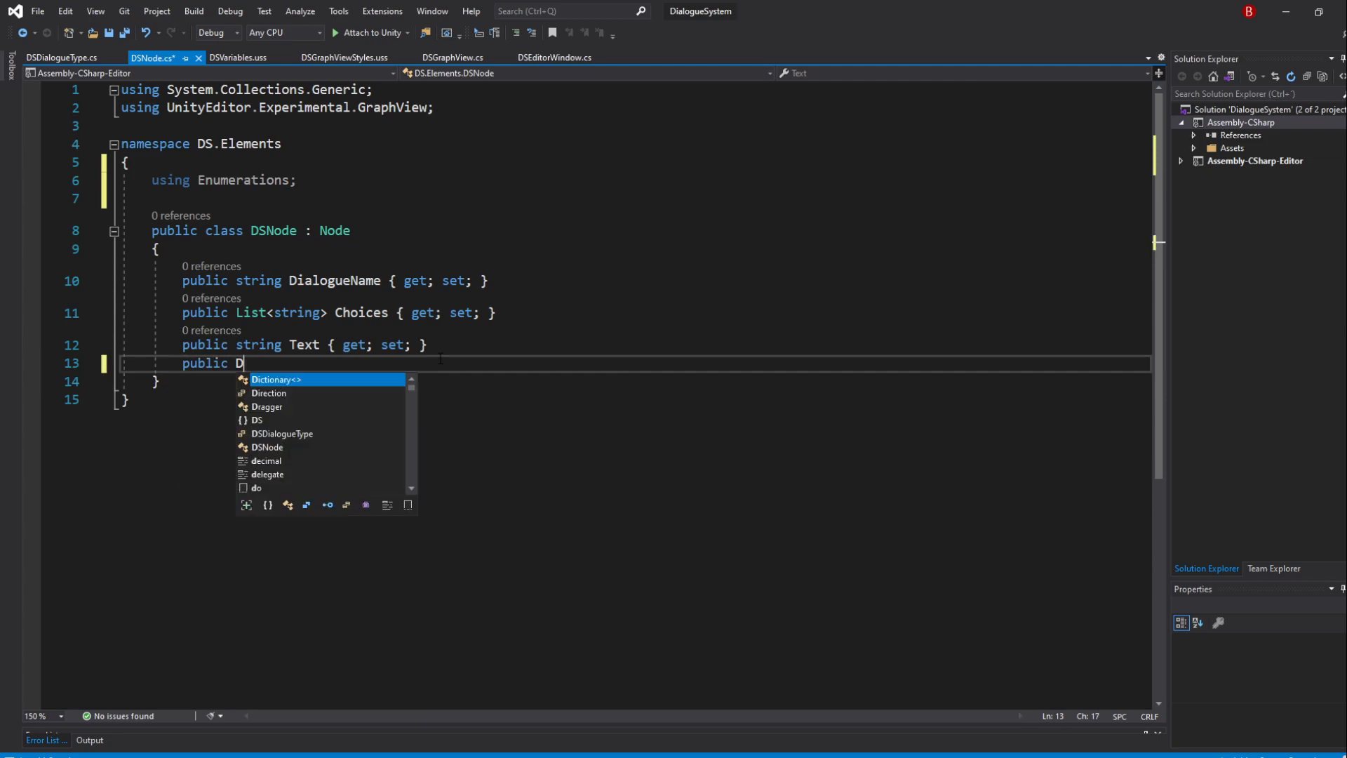
type("SDialogueType DialogueType {")
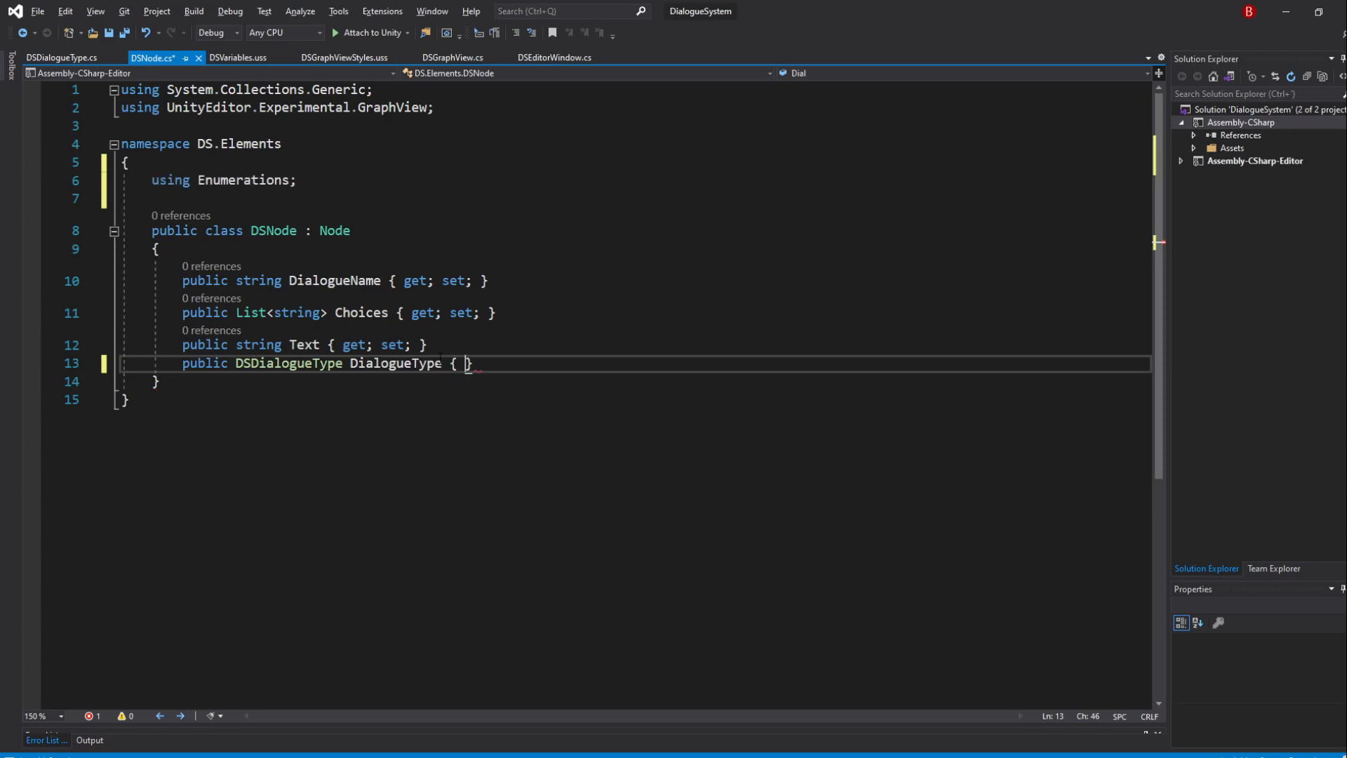
type("get; set;")
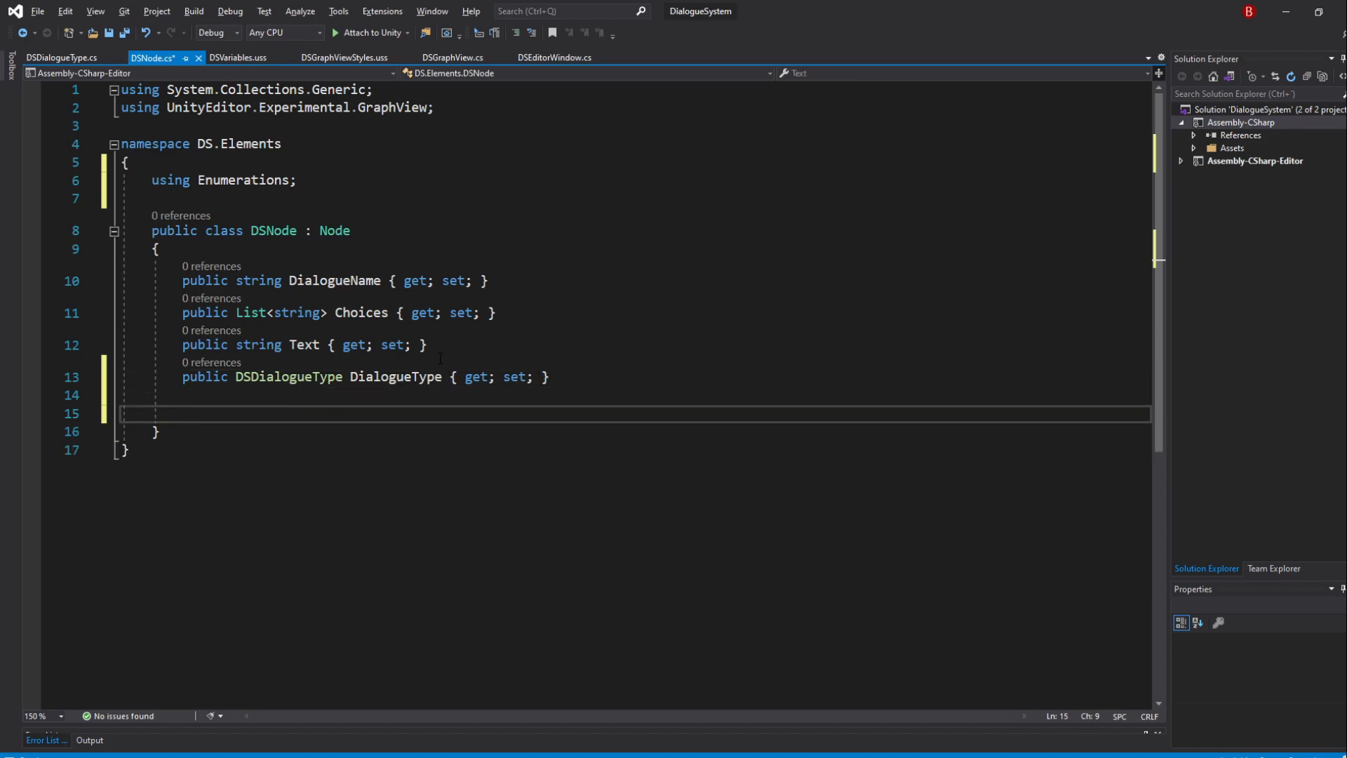
Write public void Initialize() assigning DialogueName = "DialogueName"
type("publi")
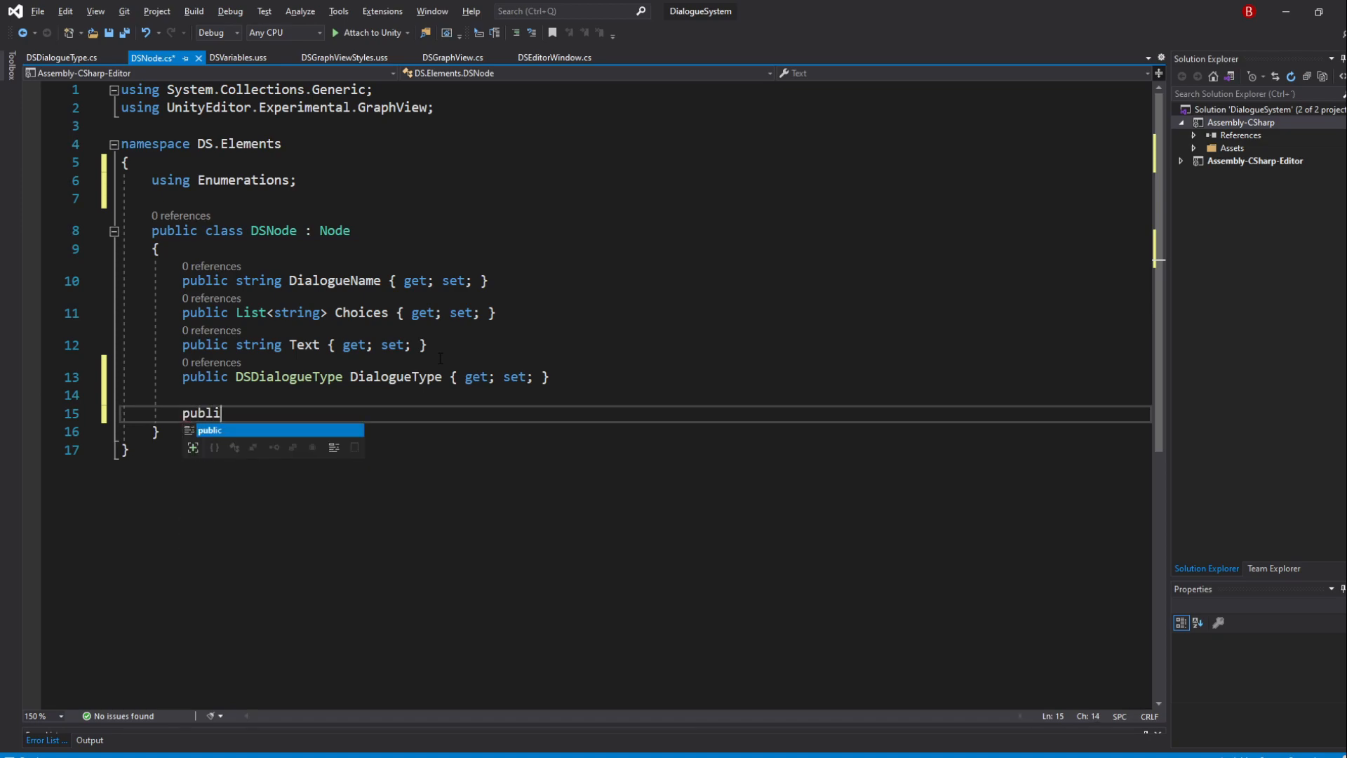
type("c void Initialize")
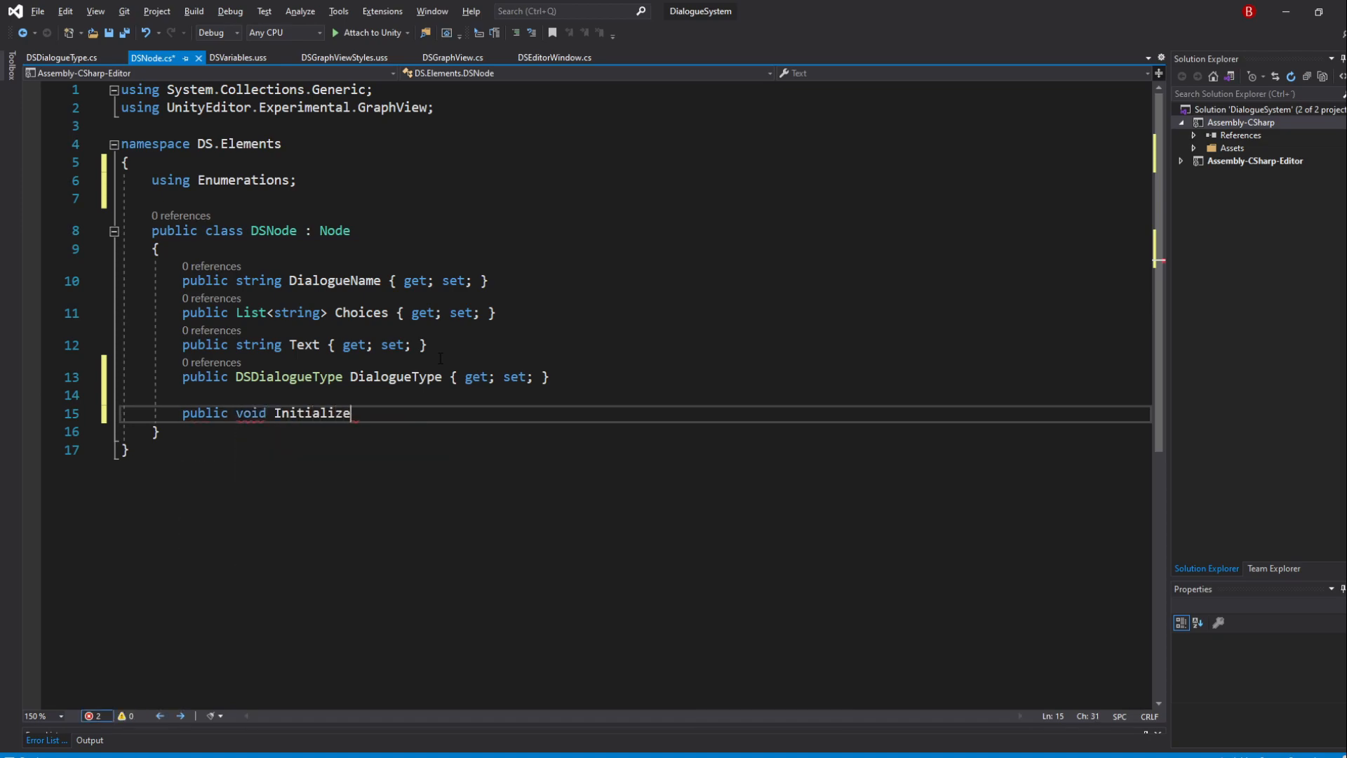
type("()")
type("{")
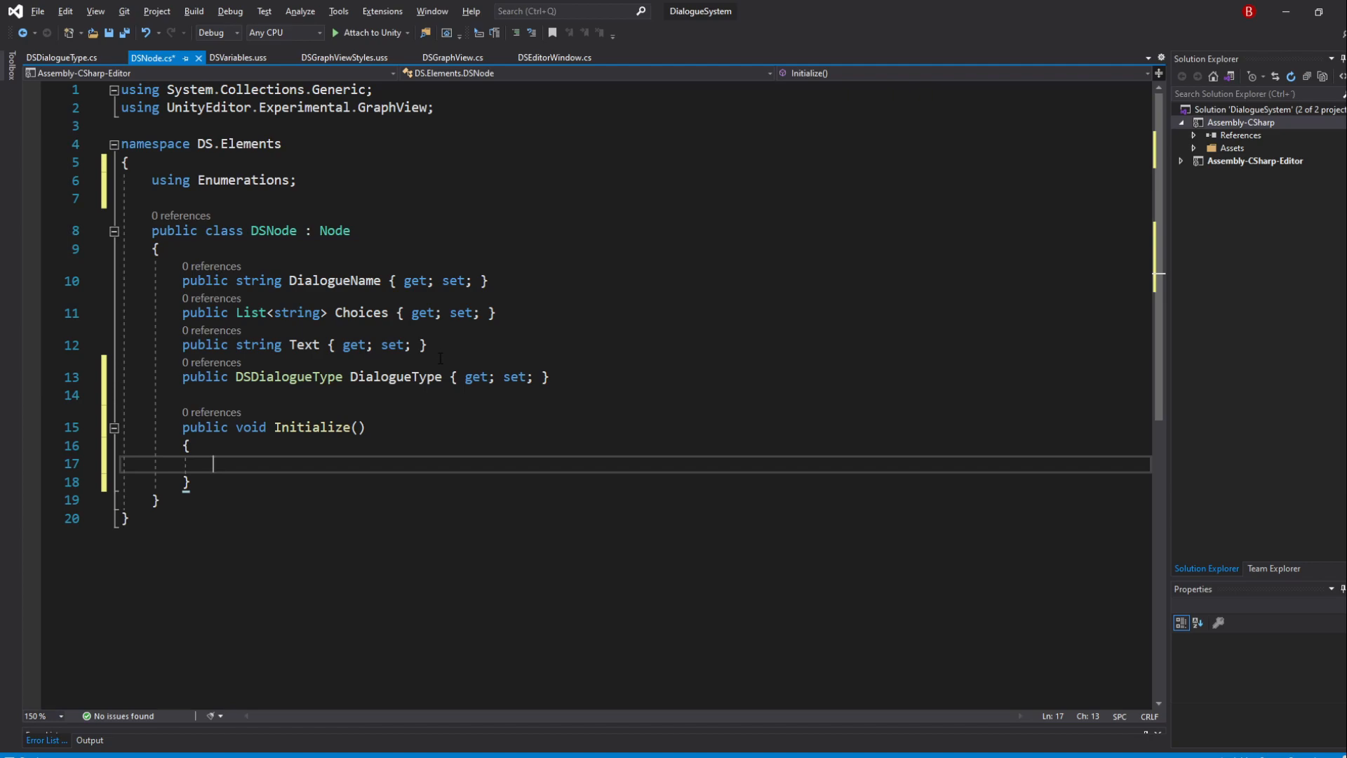
type("Dia")
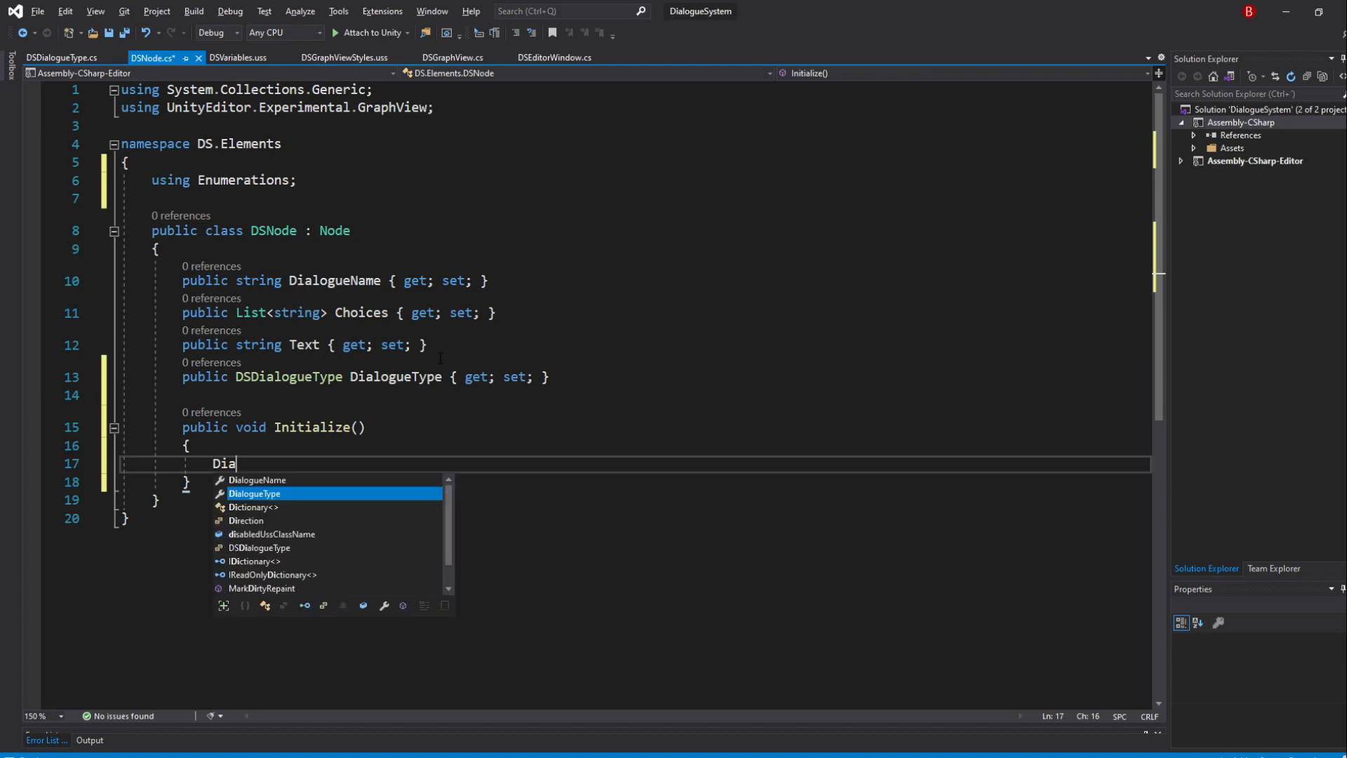
type("logueName = \"\"")
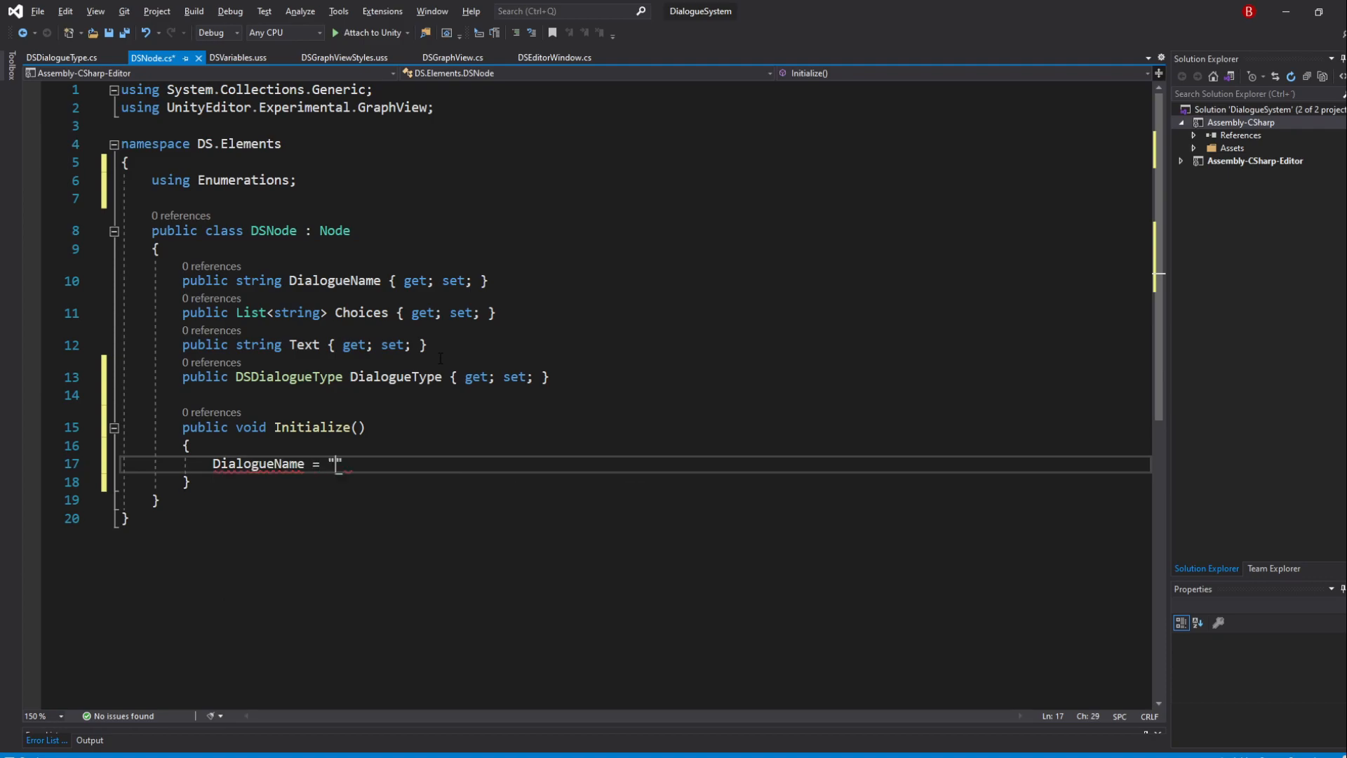
type("DialogueName")
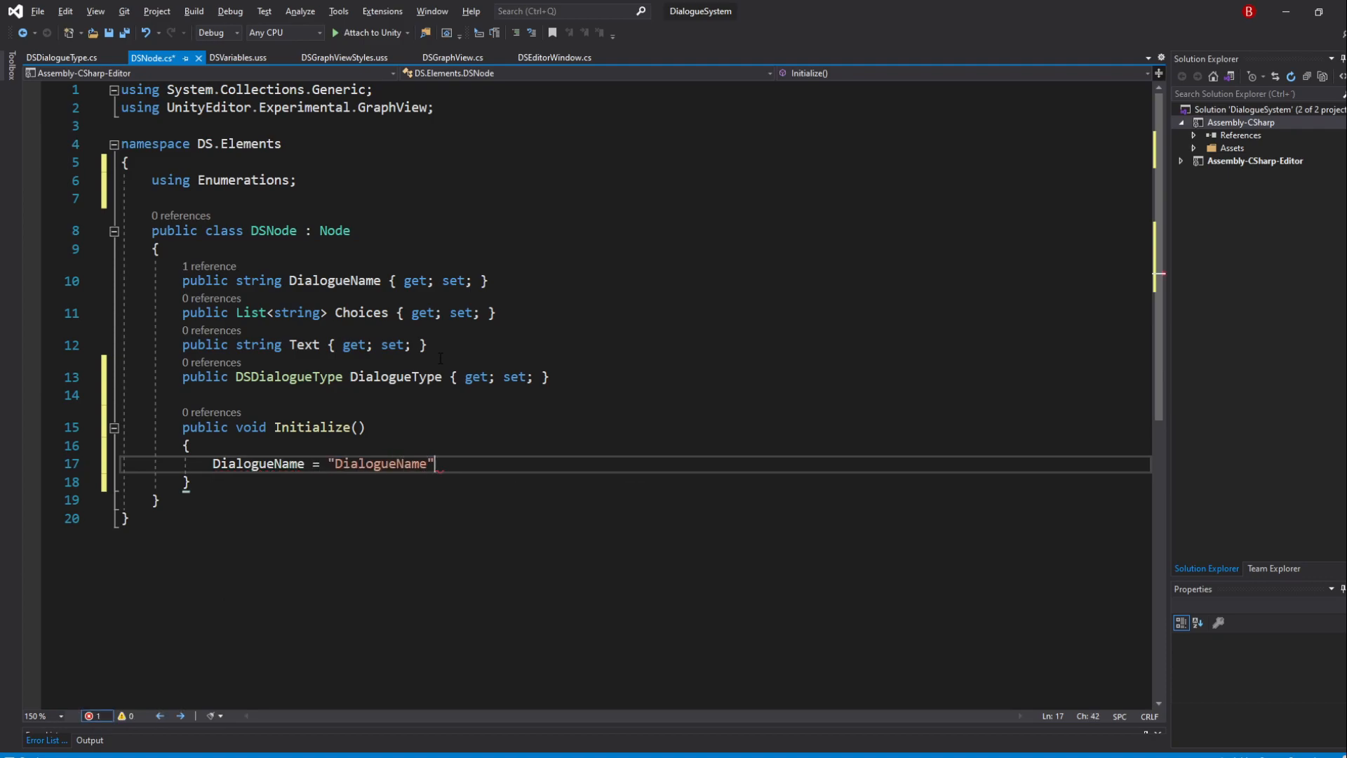
type(";")
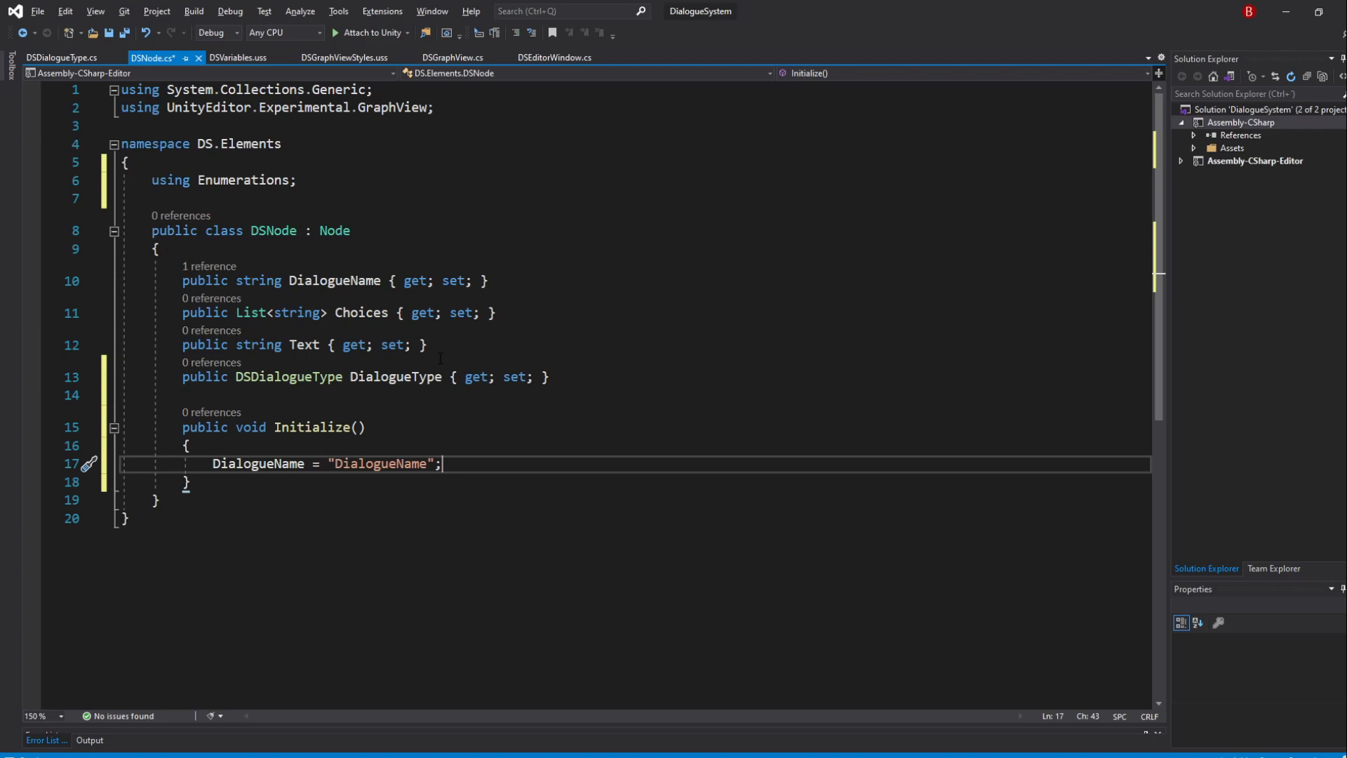
In Initialize set Choices = new List<string>() and Text = "Dialogue text."
type("Choices =")
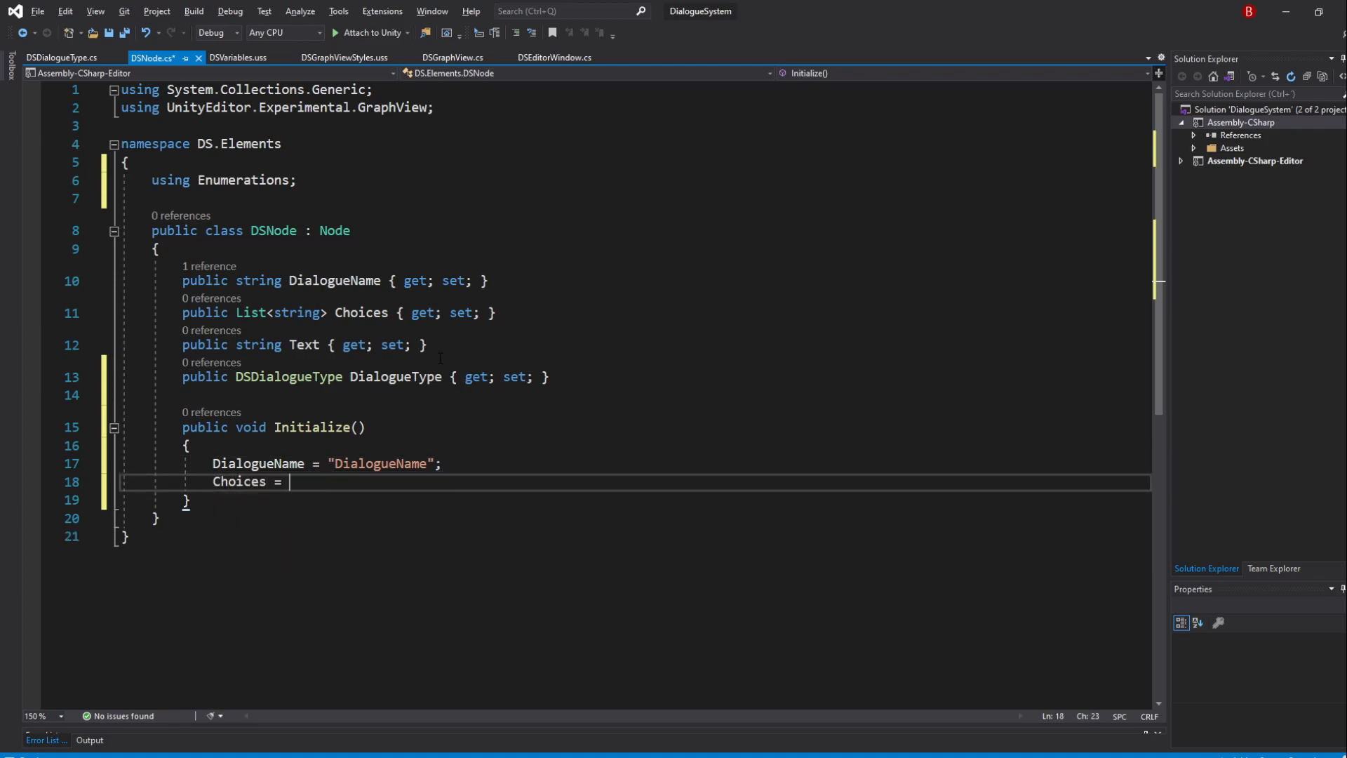
type("new List<string>();")
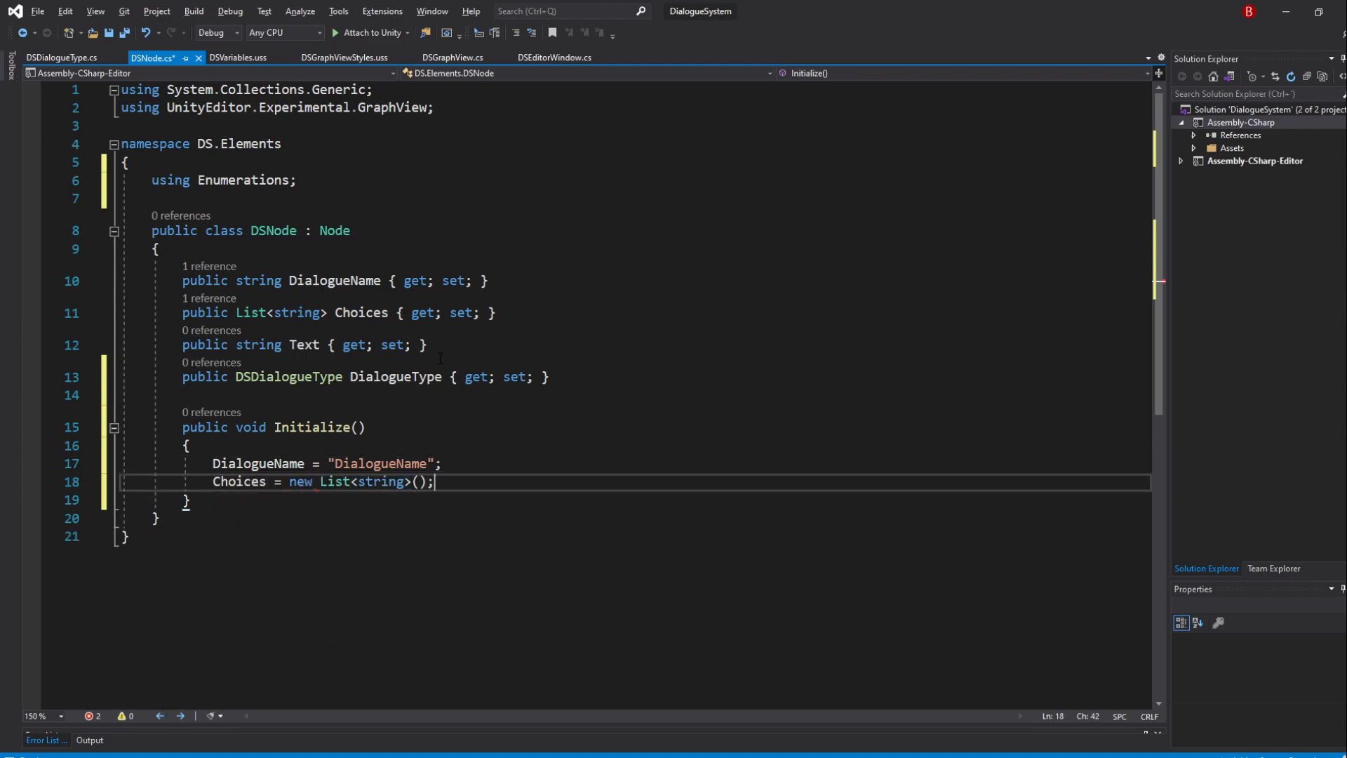
type("Text")
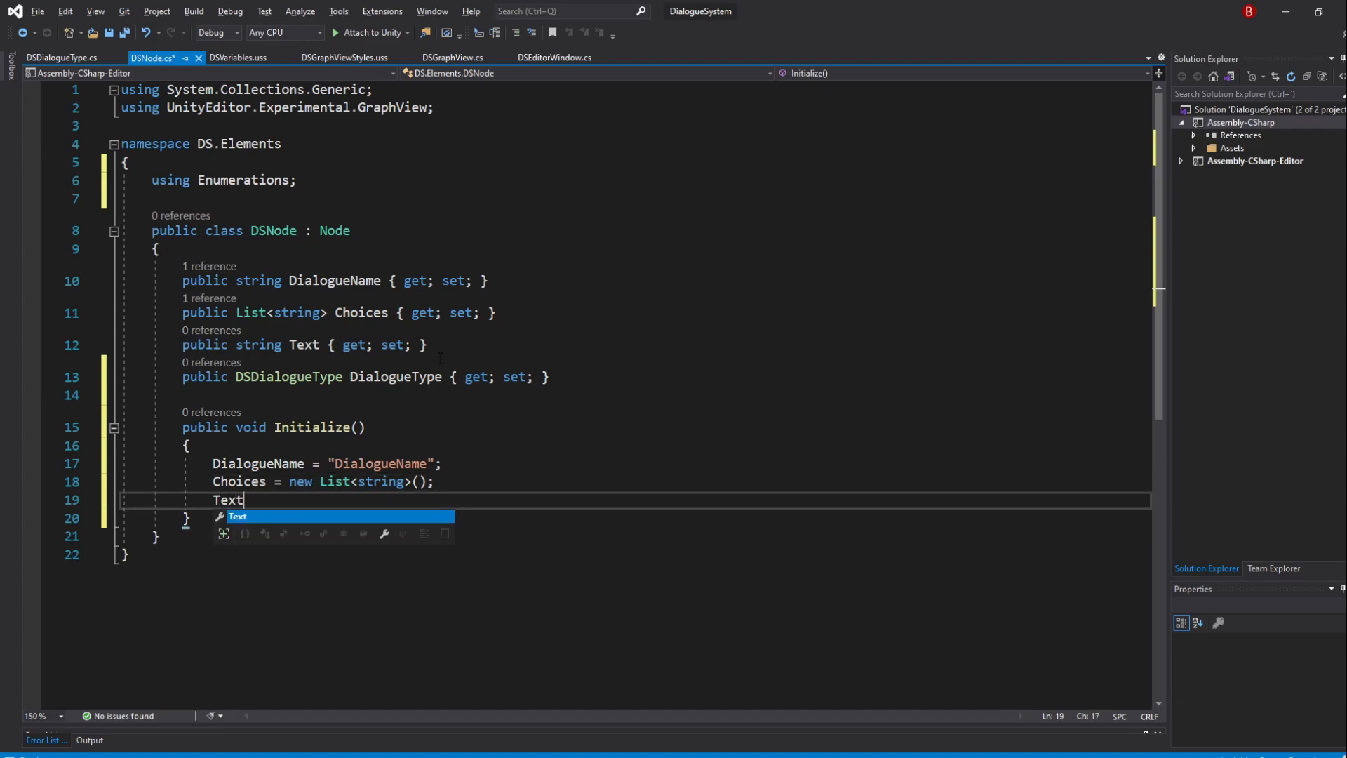
type("= \"Dialogue te")
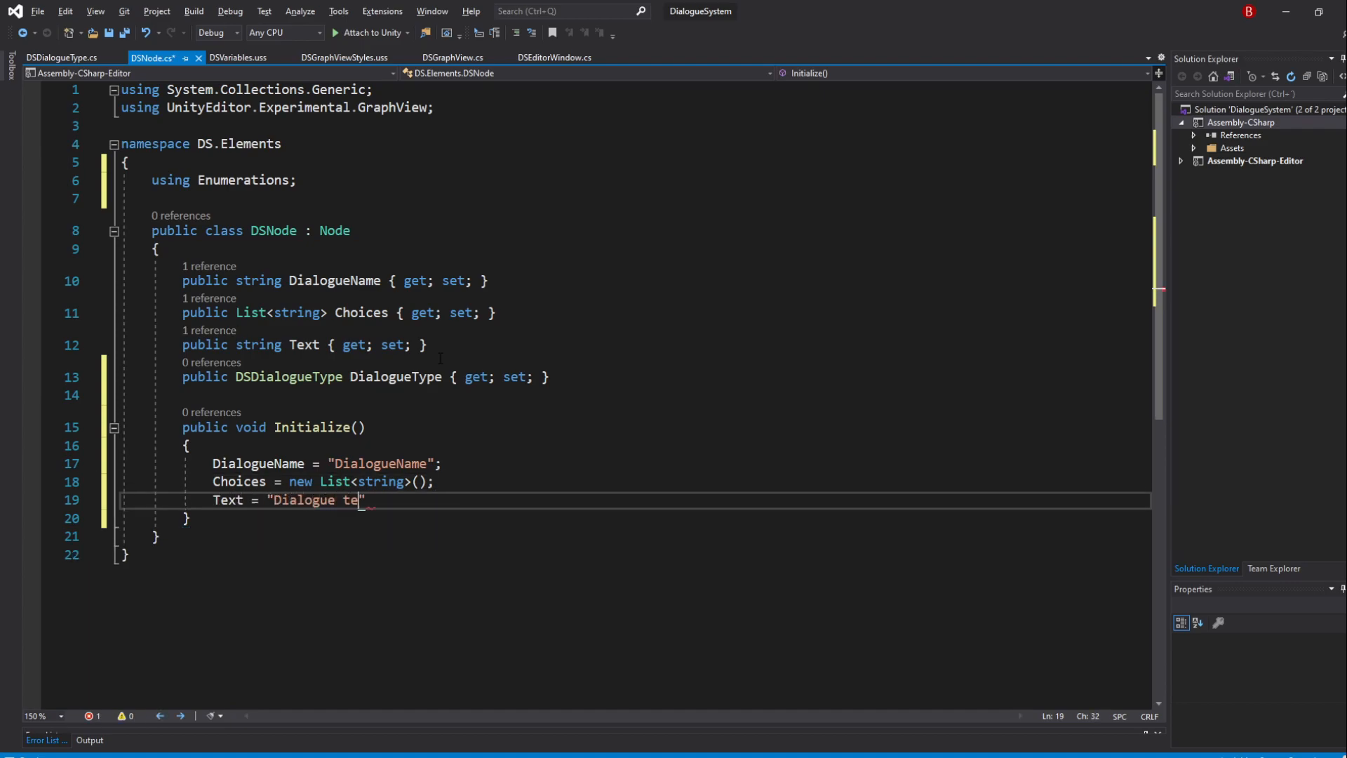
type("xt.\";")
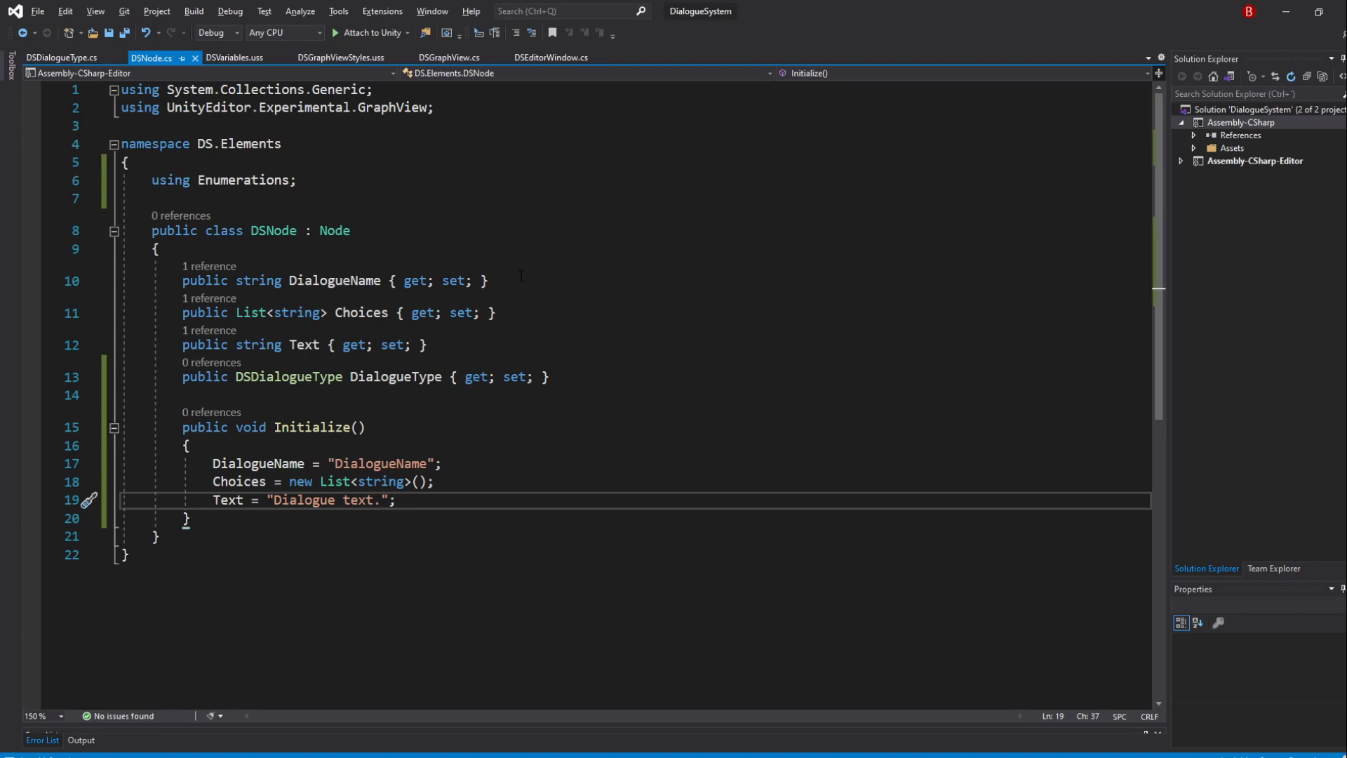
In DSGraphView call CreateNode() and define it creating DSNode node = new DSNode()
left_click(449, 57)
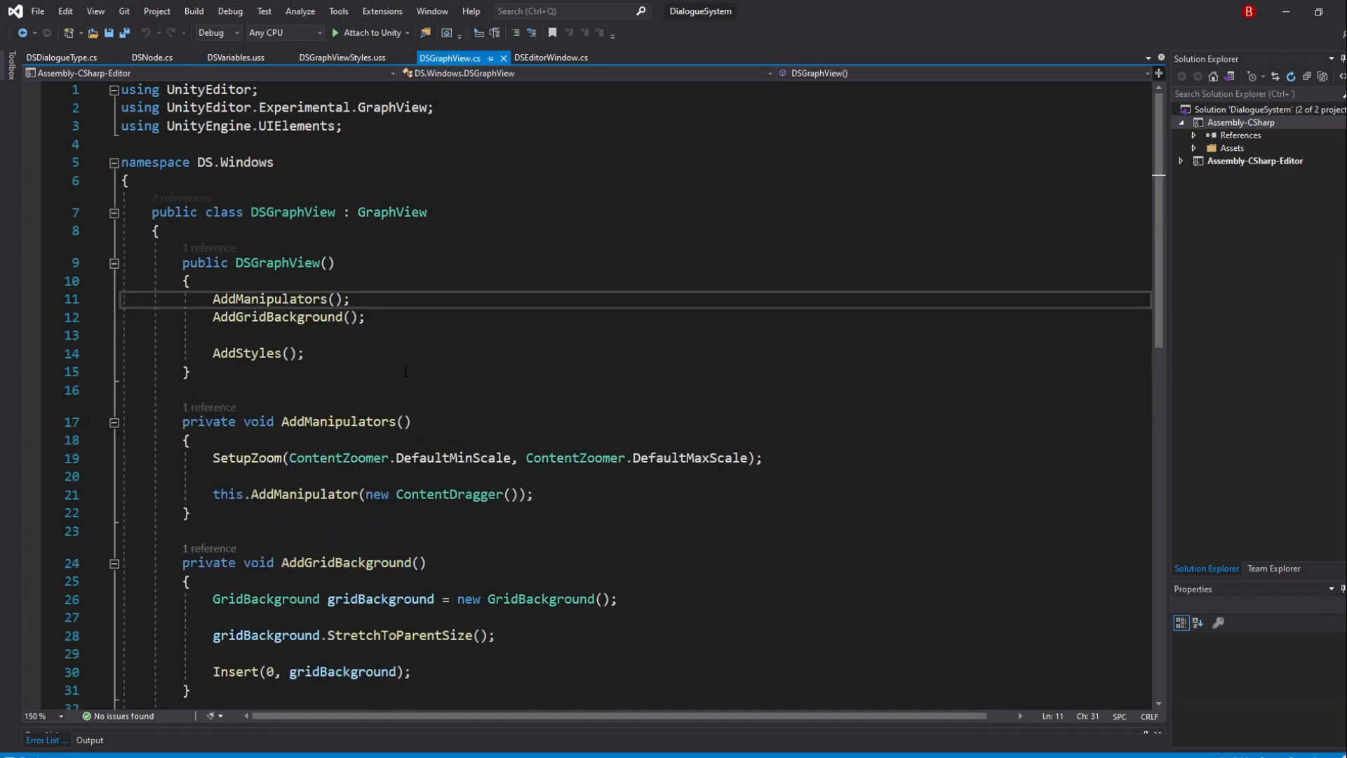
type("Cr")
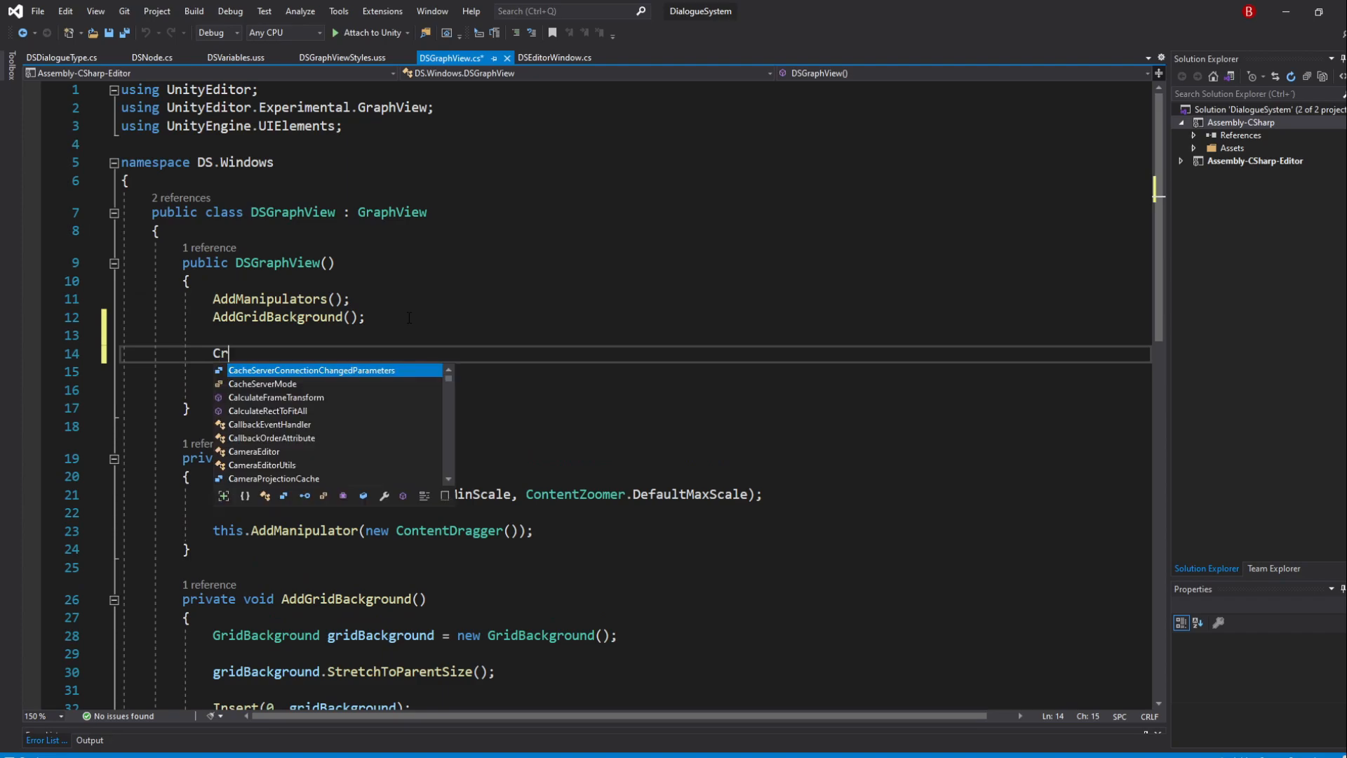
type("eateNode();")
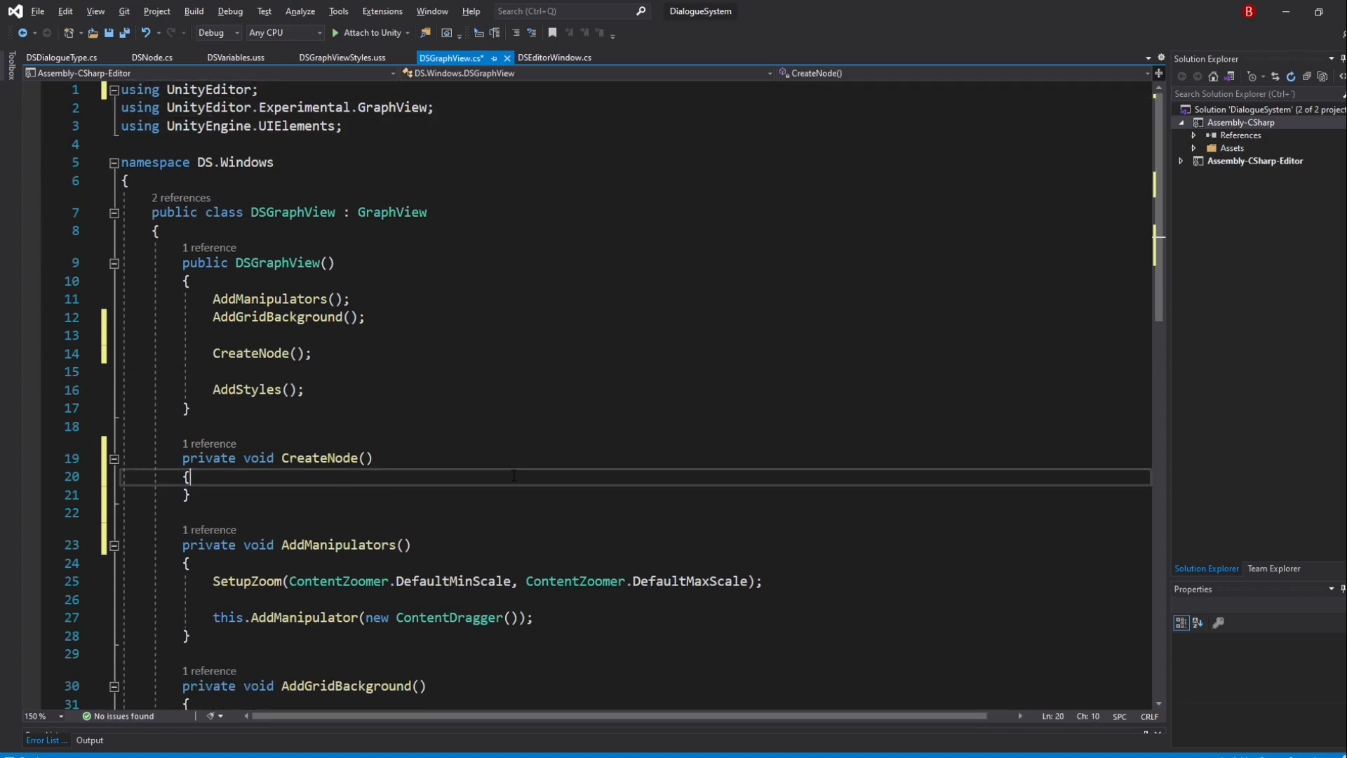
type("DS")
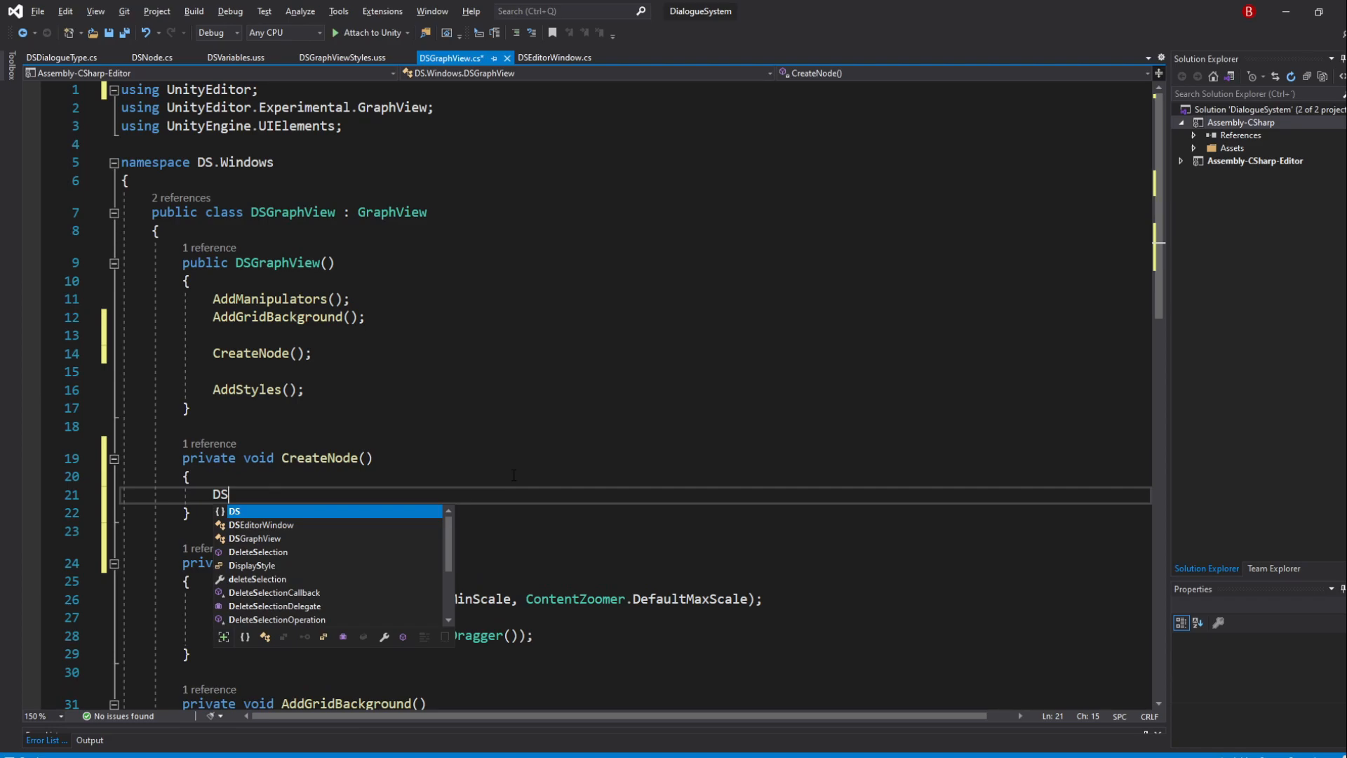
type("Node")
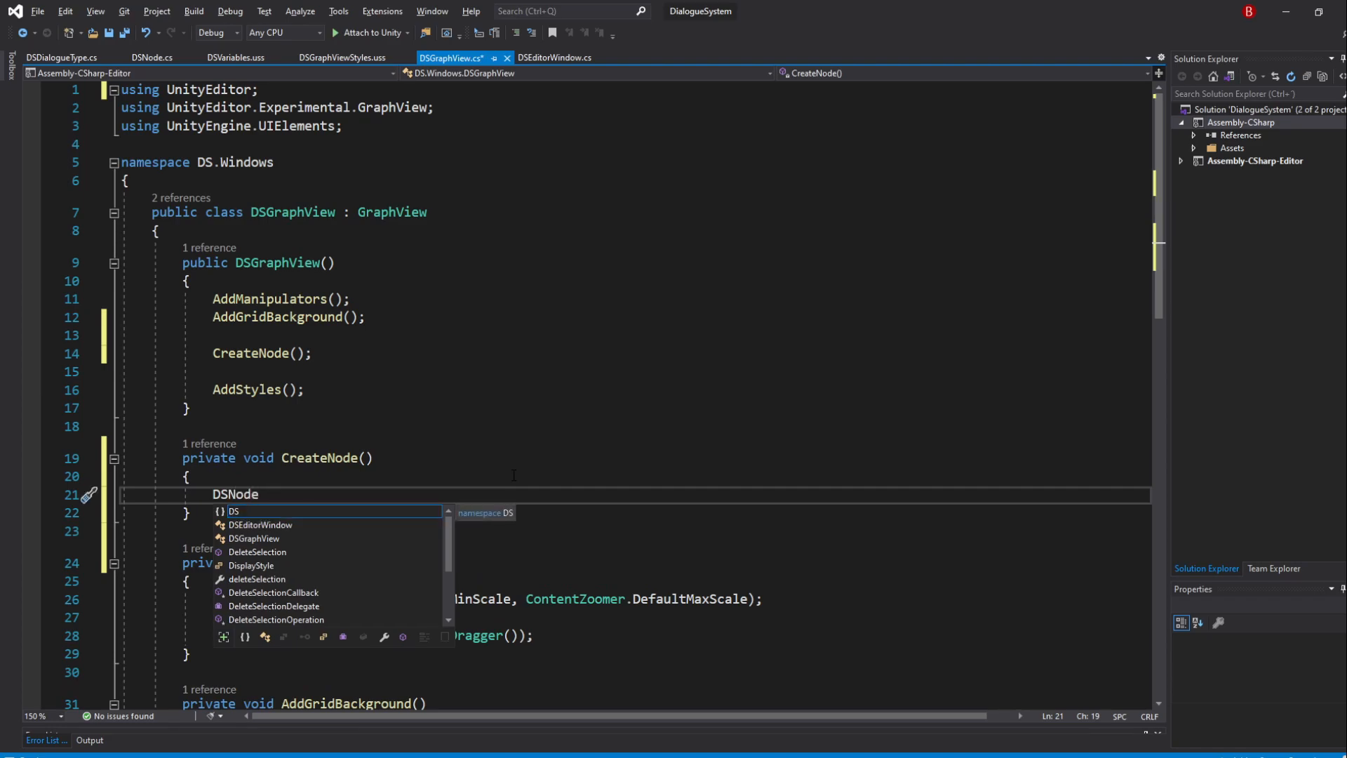
type("node =")
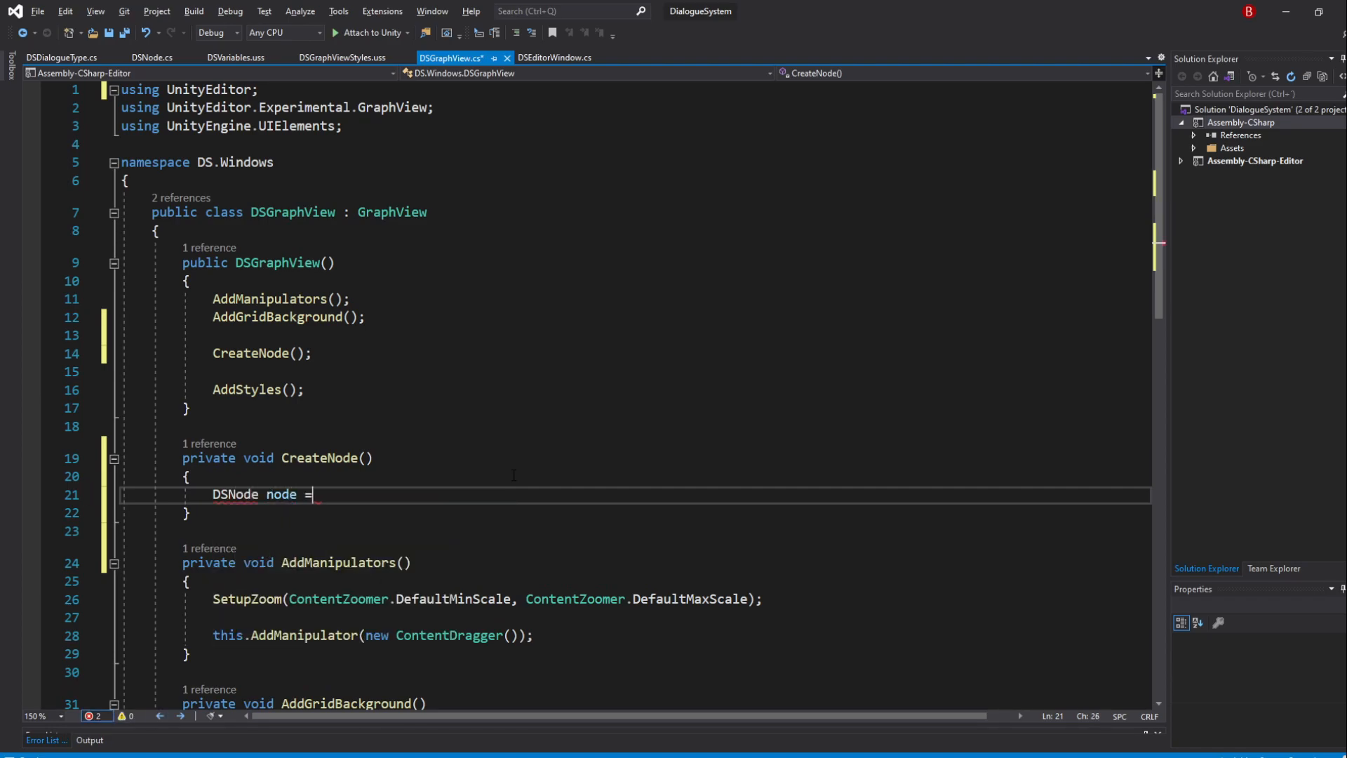
type("new DSNode();")
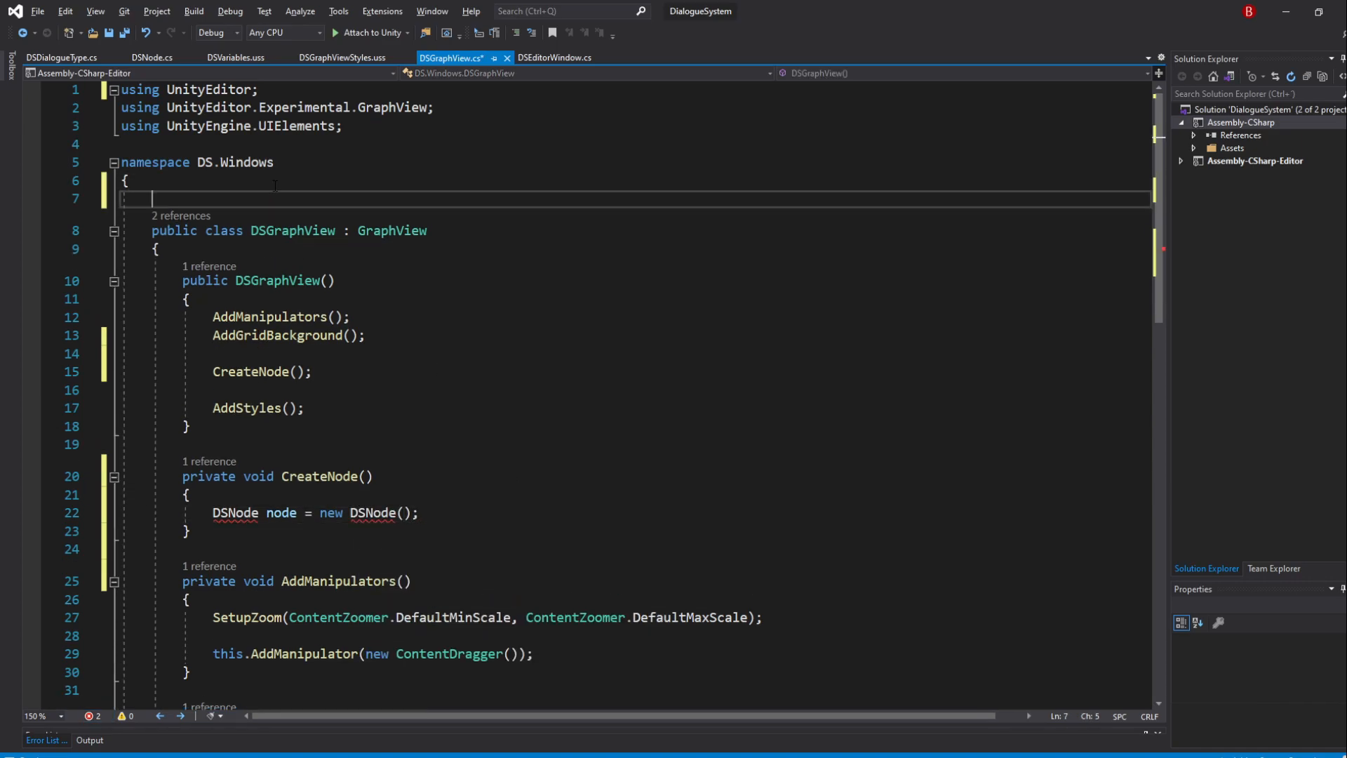
Import Elements, add the node with AddElement(node), and save DSGraphView
type("using Elements;")
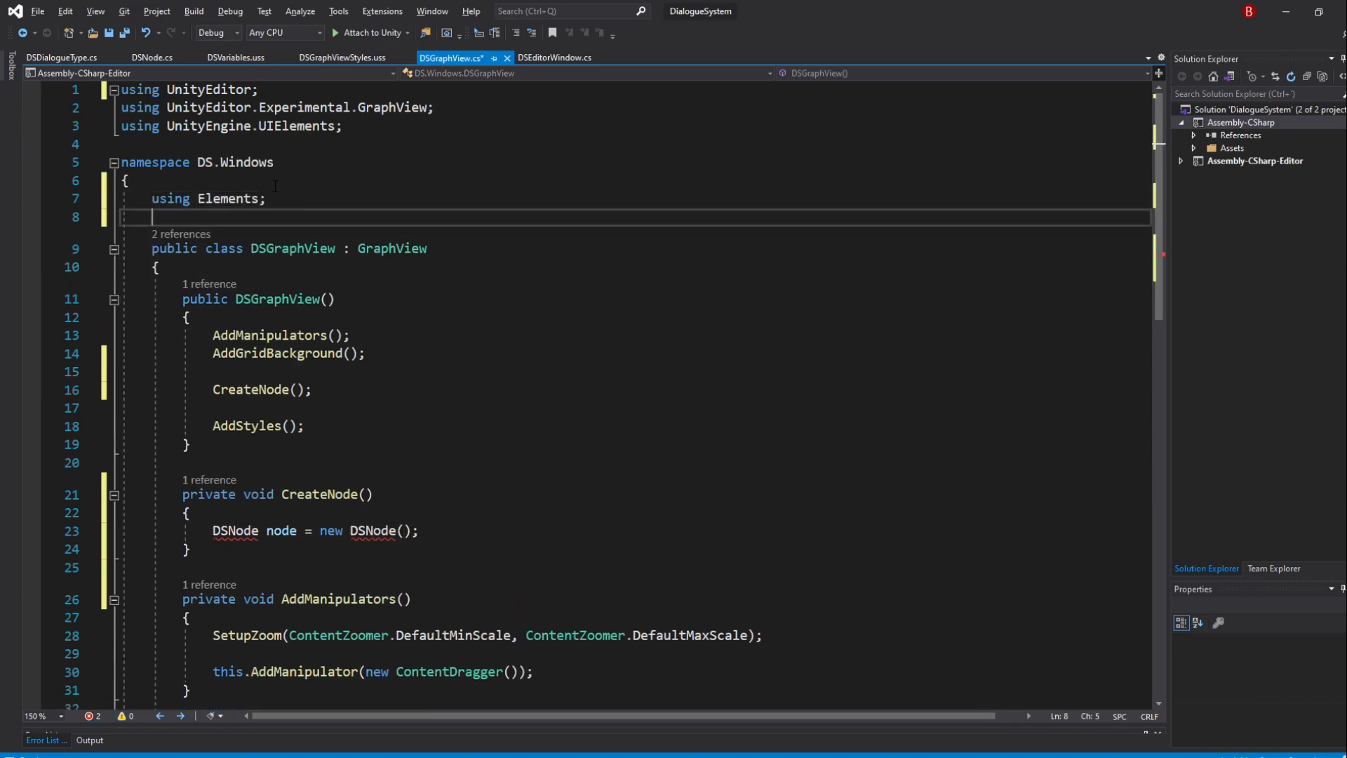
left_click(476, 530)
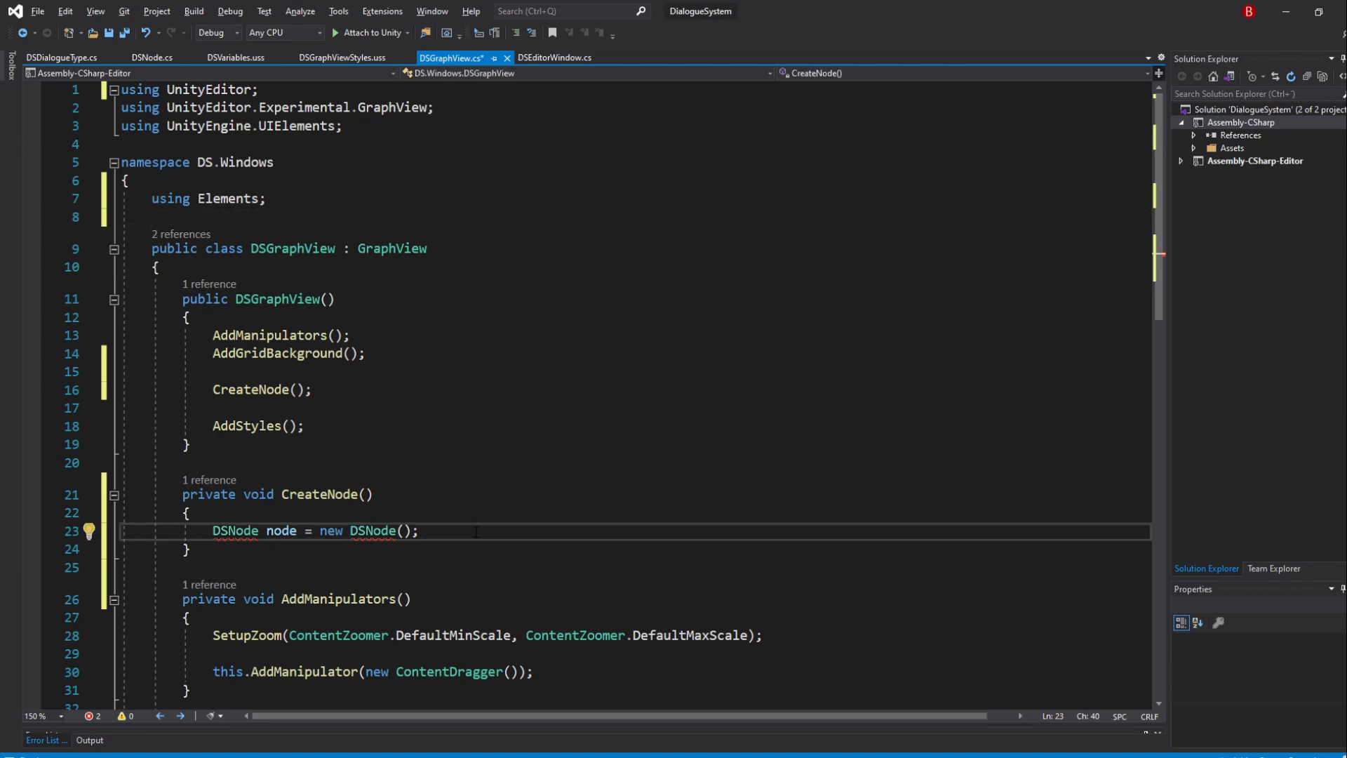
type("add")
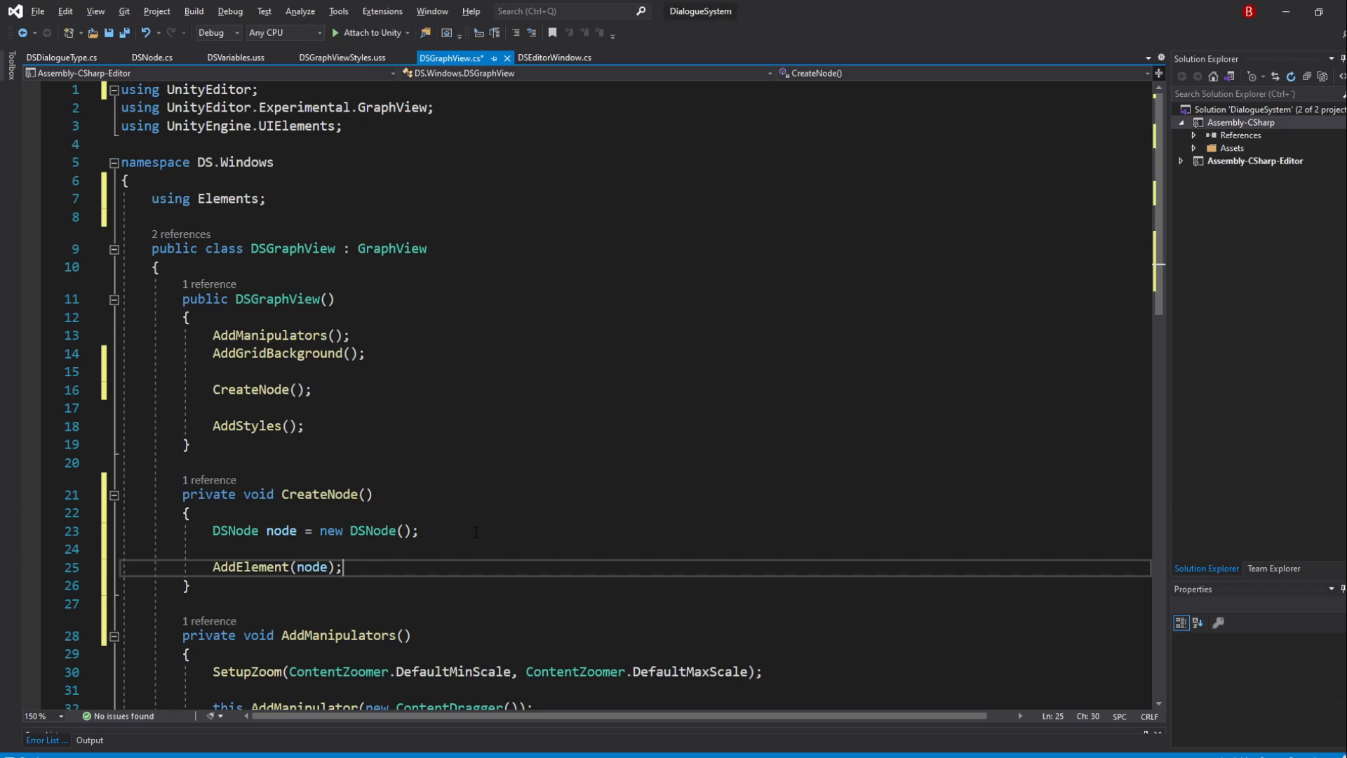
key("ctrl+s")
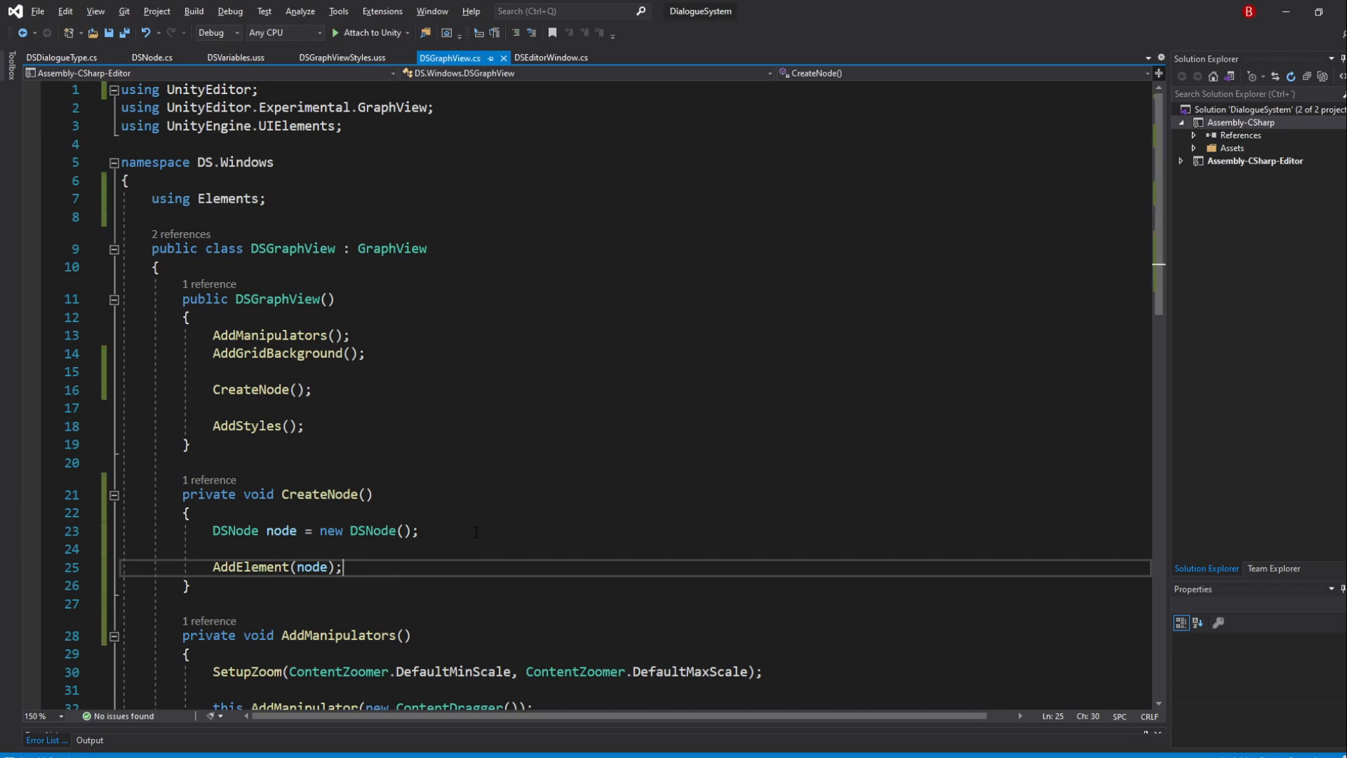